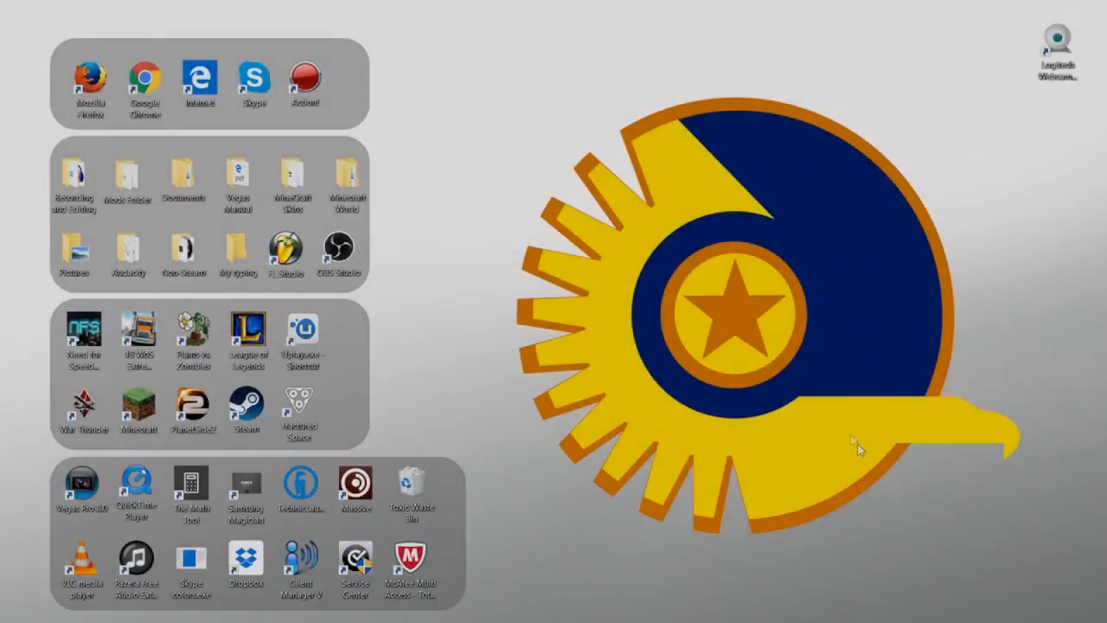
pyautogui.moveTo(751, 66)
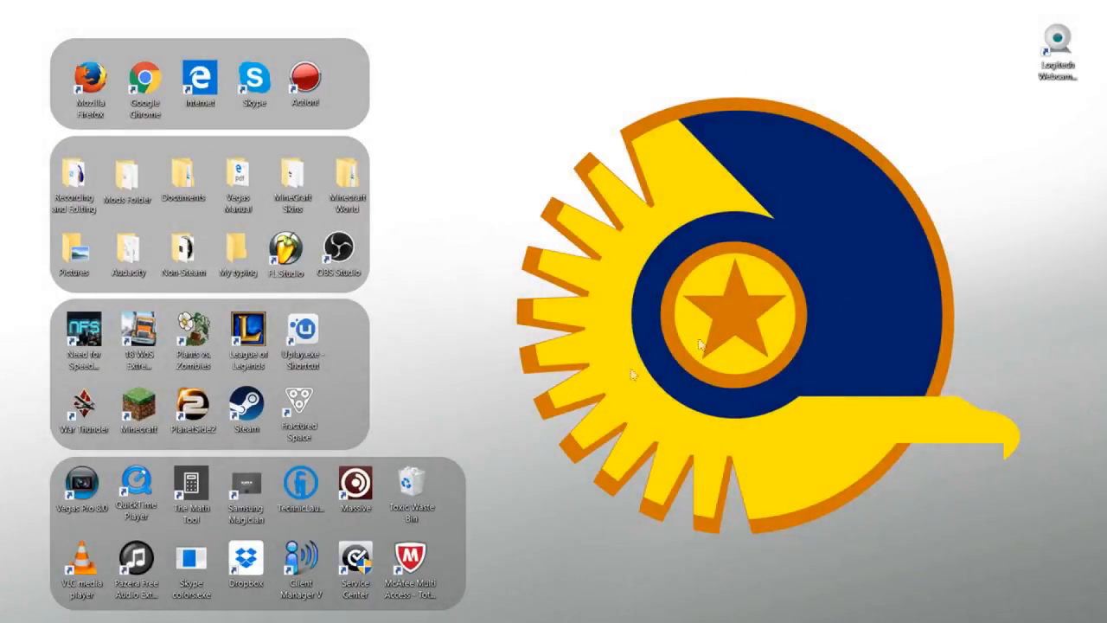
pyautogui.moveTo(697, 308)
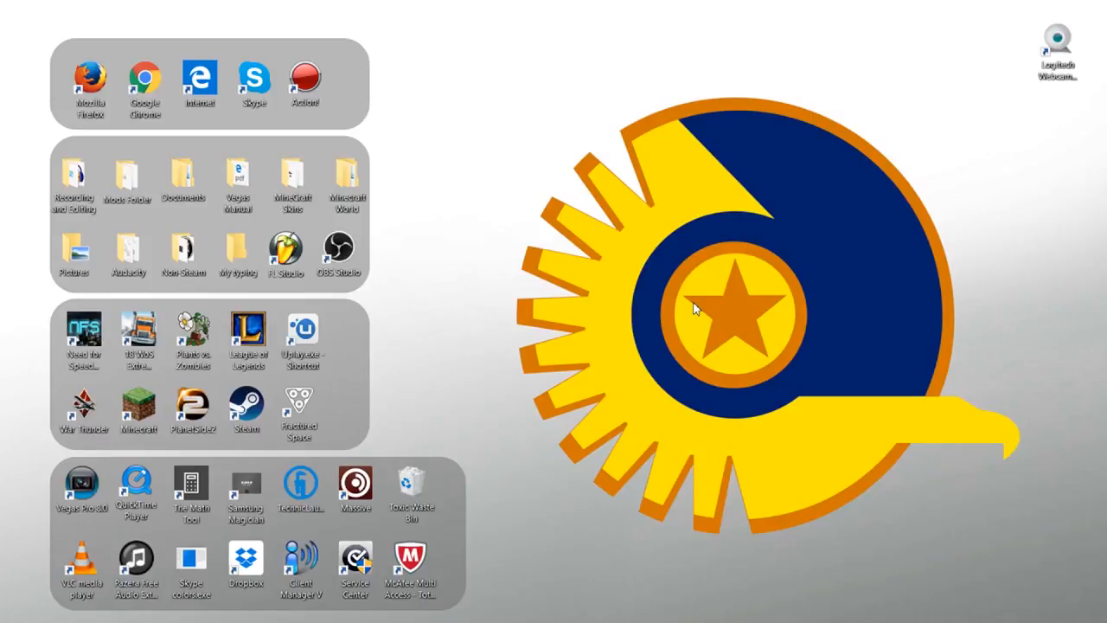
pyautogui.moveTo(668, 208)
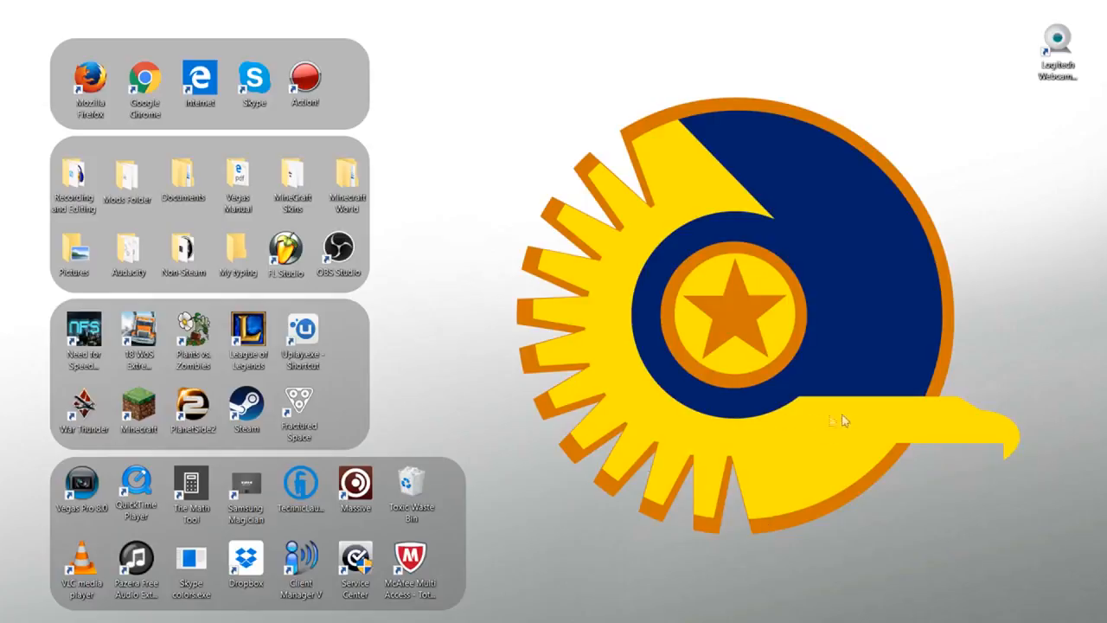
pyautogui.moveTo(505, 601)
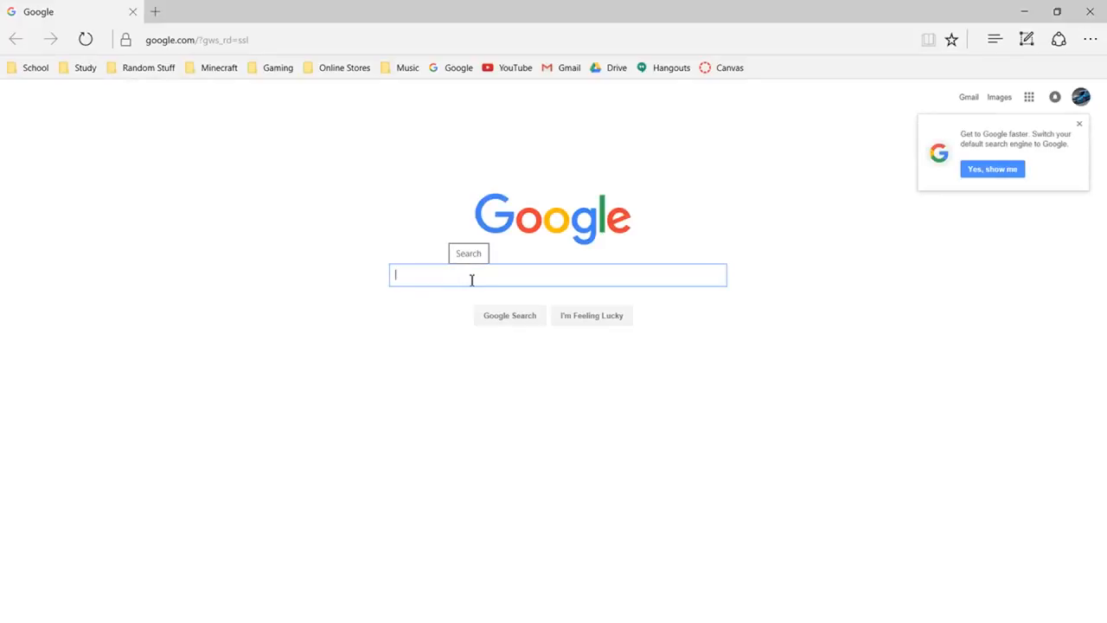
# - Search Google for mcpe behavior packs, reach the More Chairs MediaFire page and start the zip download
pyautogui.write('mcpe')
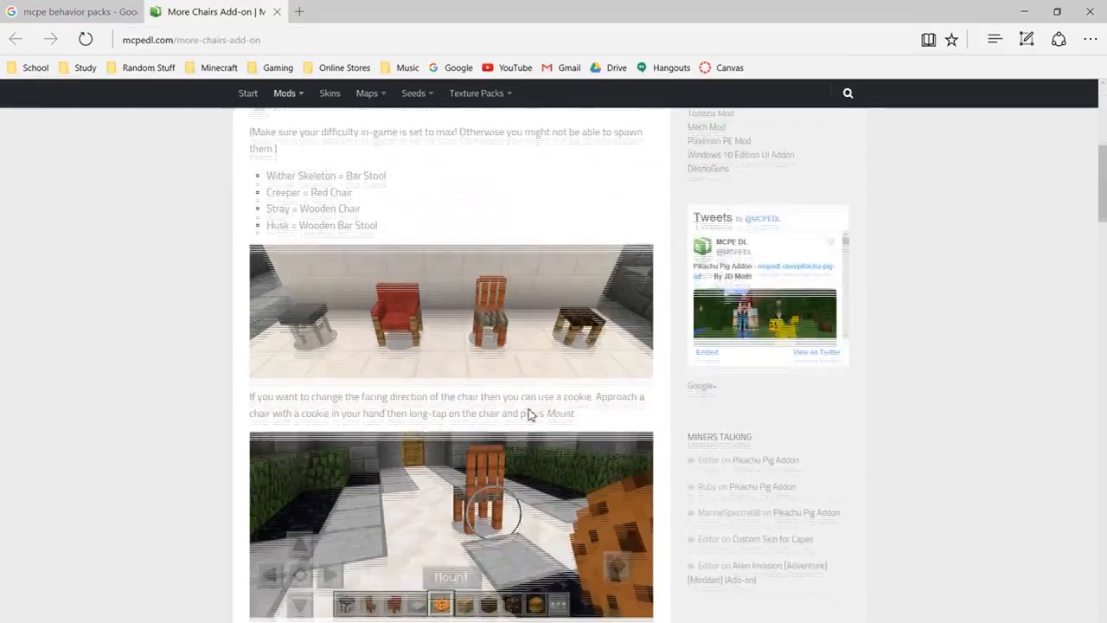
pyautogui.scroll(-3)
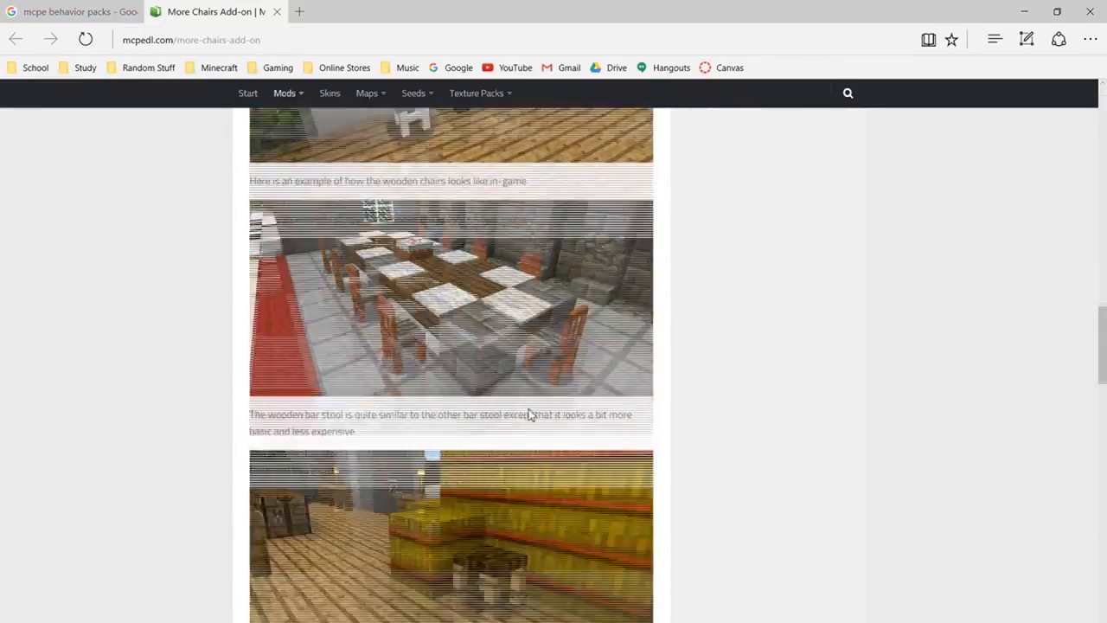
pyautogui.scroll(-3)
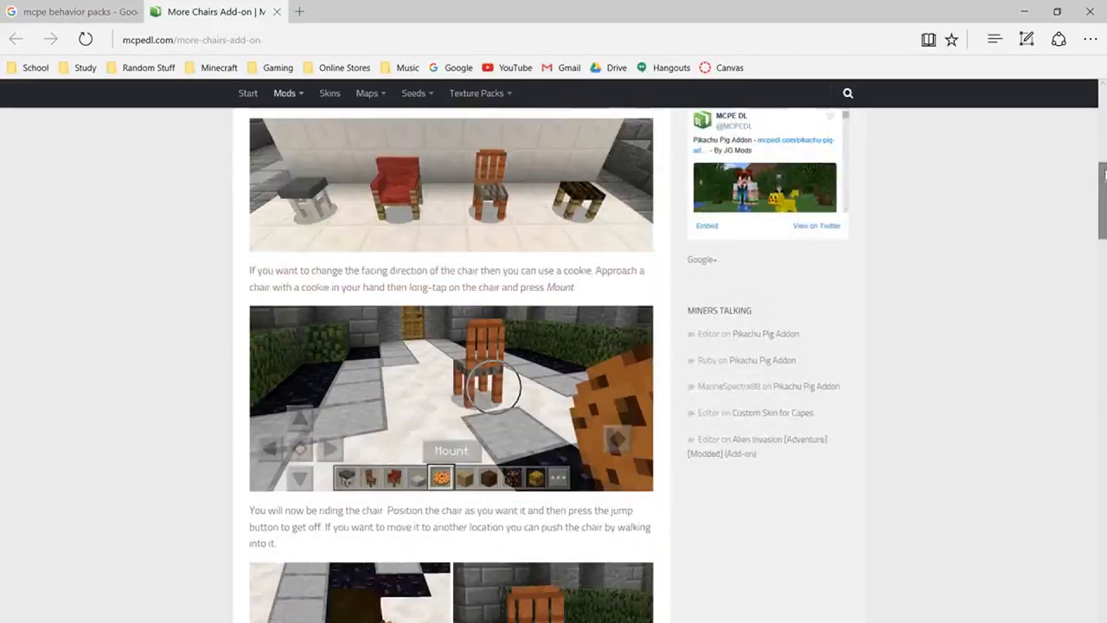
pyautogui.scroll(-3)
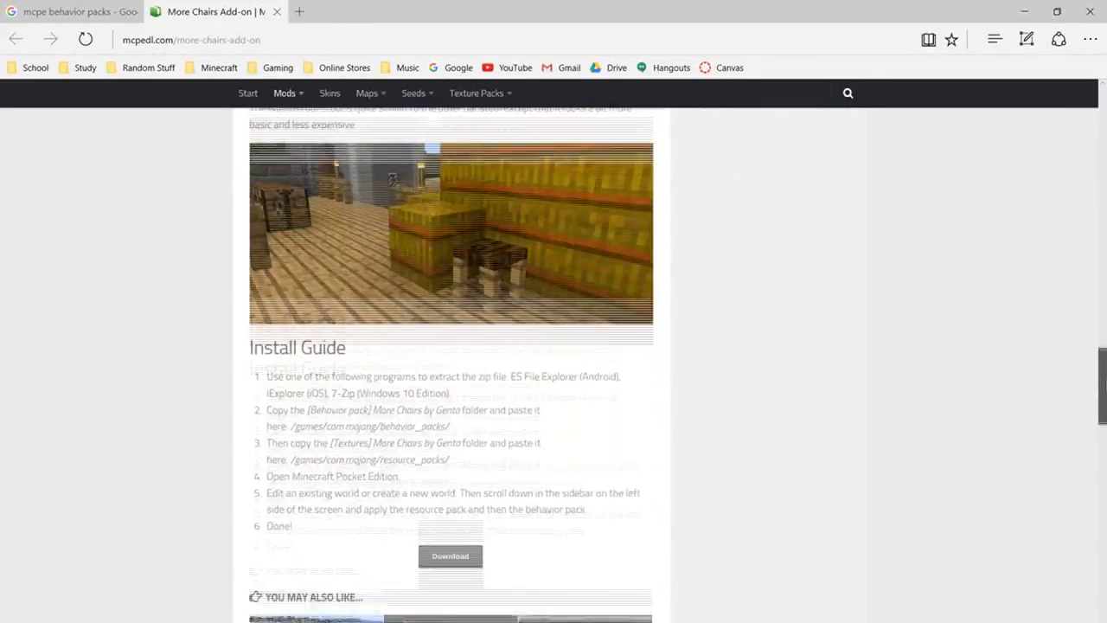
pyautogui.click(450, 557)
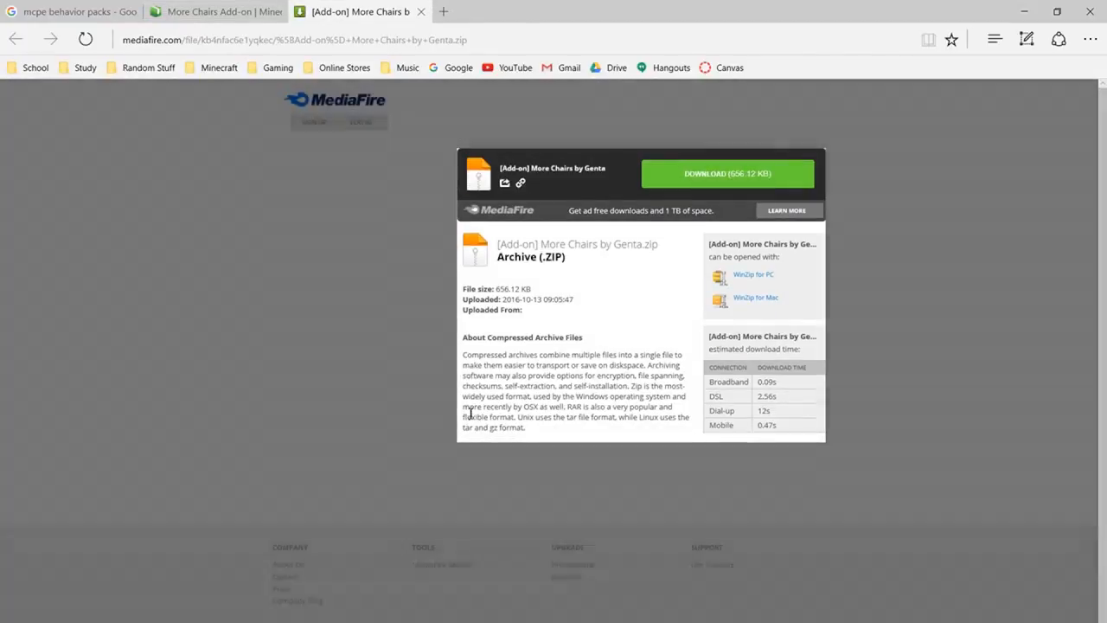
pyautogui.click(727, 173)
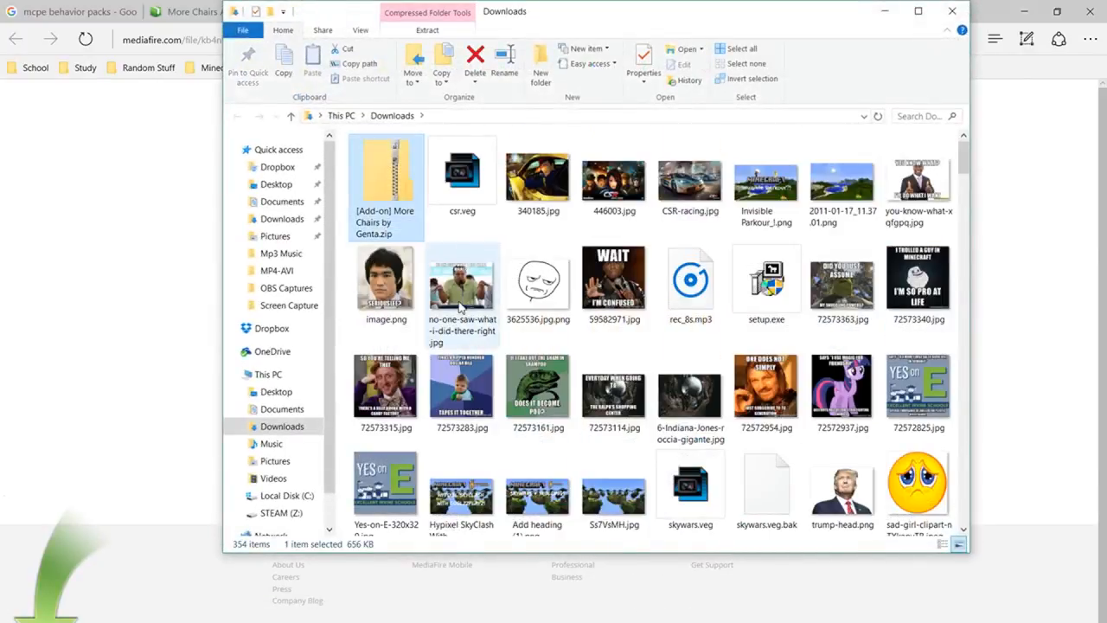
pyautogui.moveTo(387, 169)
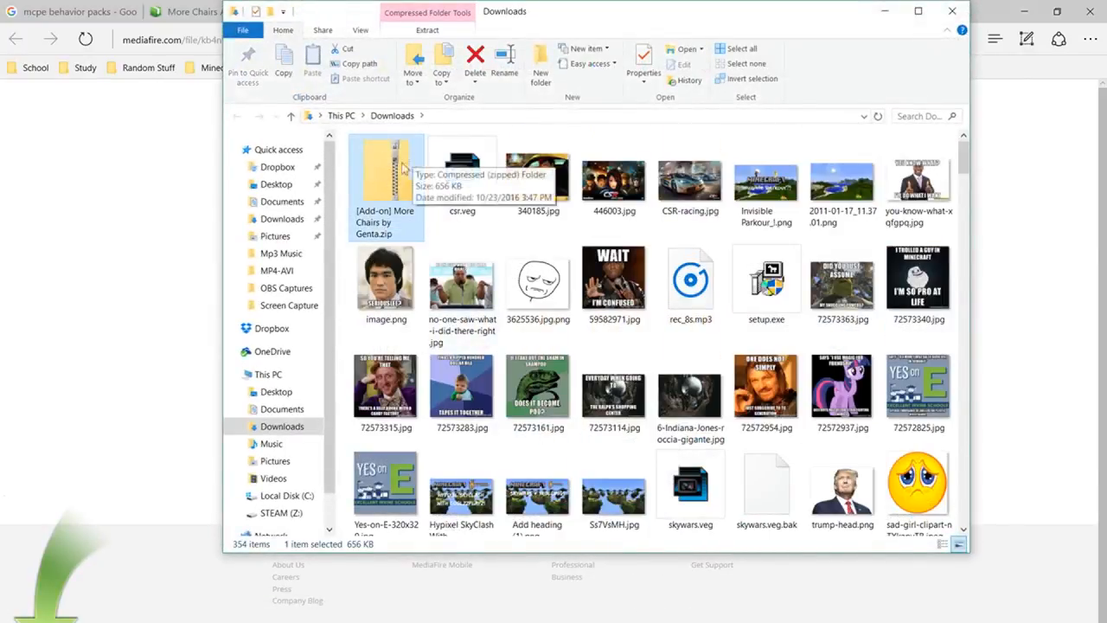
pyautogui.moveTo(441, 396)
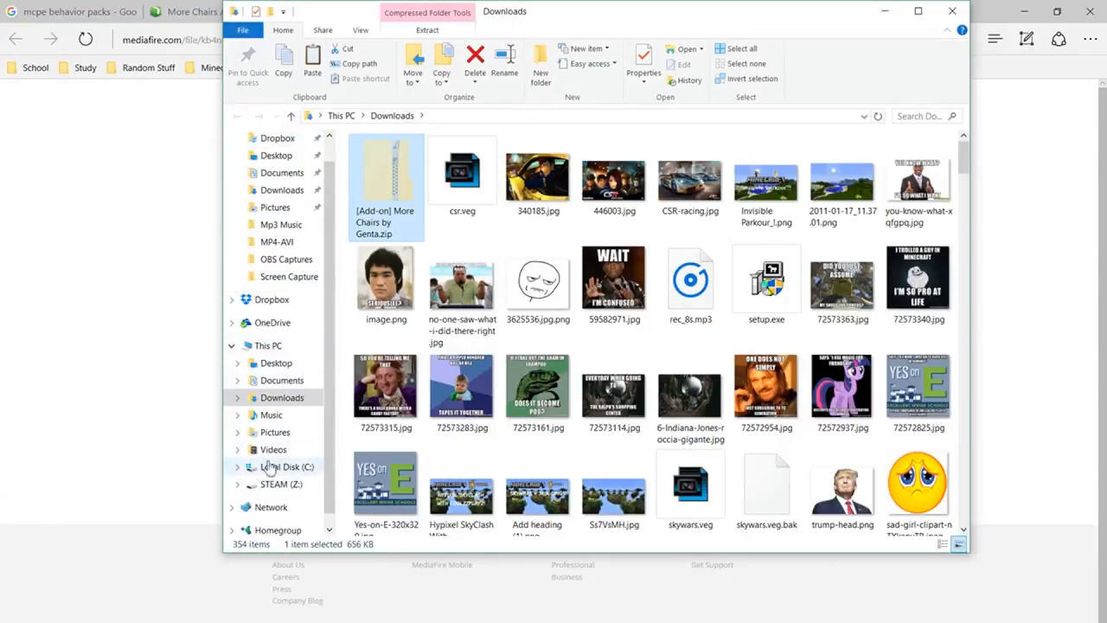
# - Browse C:\Users\<user>\AppData\Local\Packages and locate the Microsoft.MinecraftUWP package folder
pyautogui.click(282, 467)
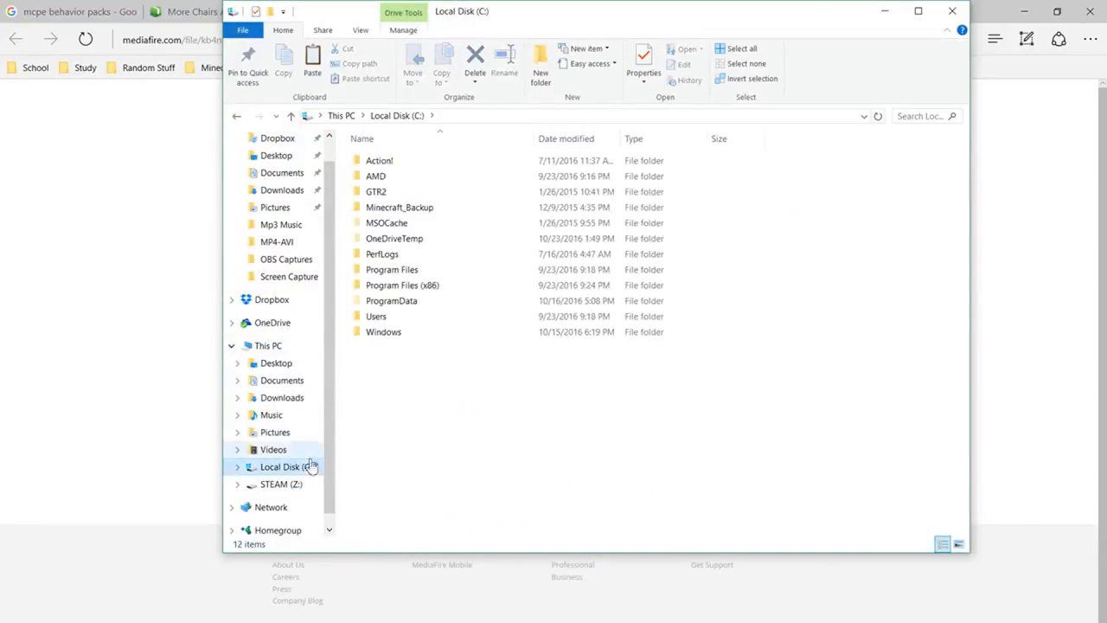
pyautogui.doubleClick(377, 314)
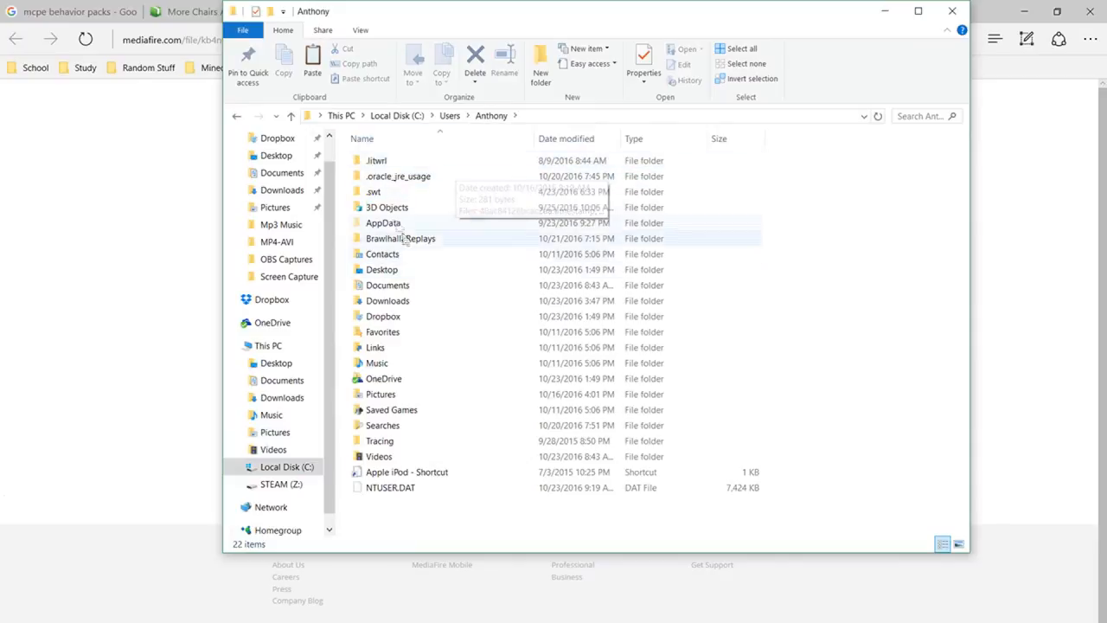
pyautogui.doubleClick(381, 221)
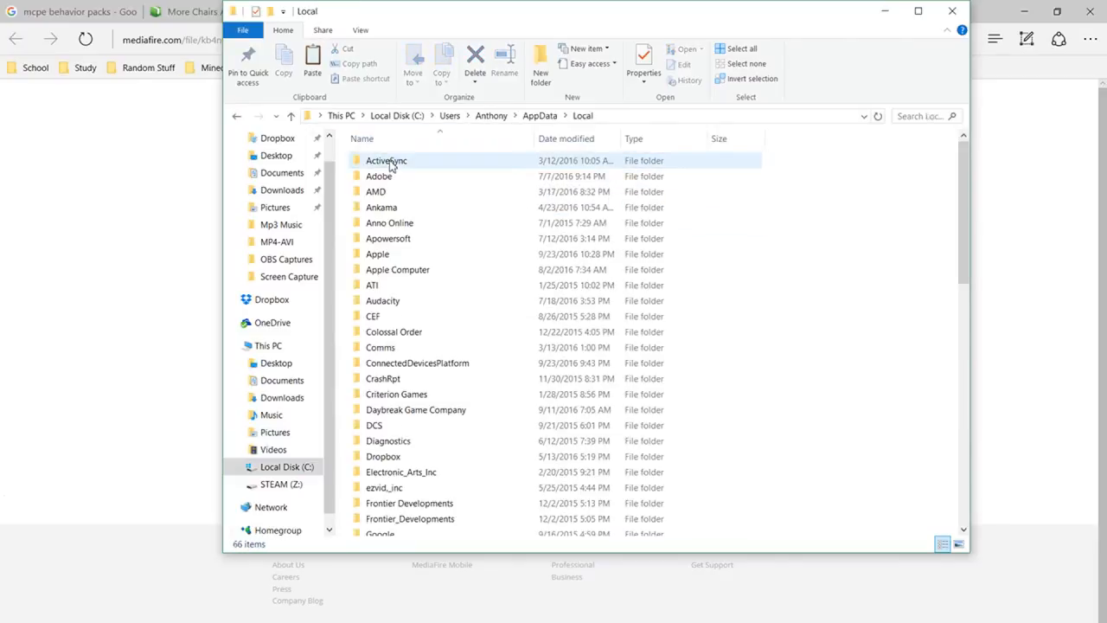
pyautogui.scroll(-3)
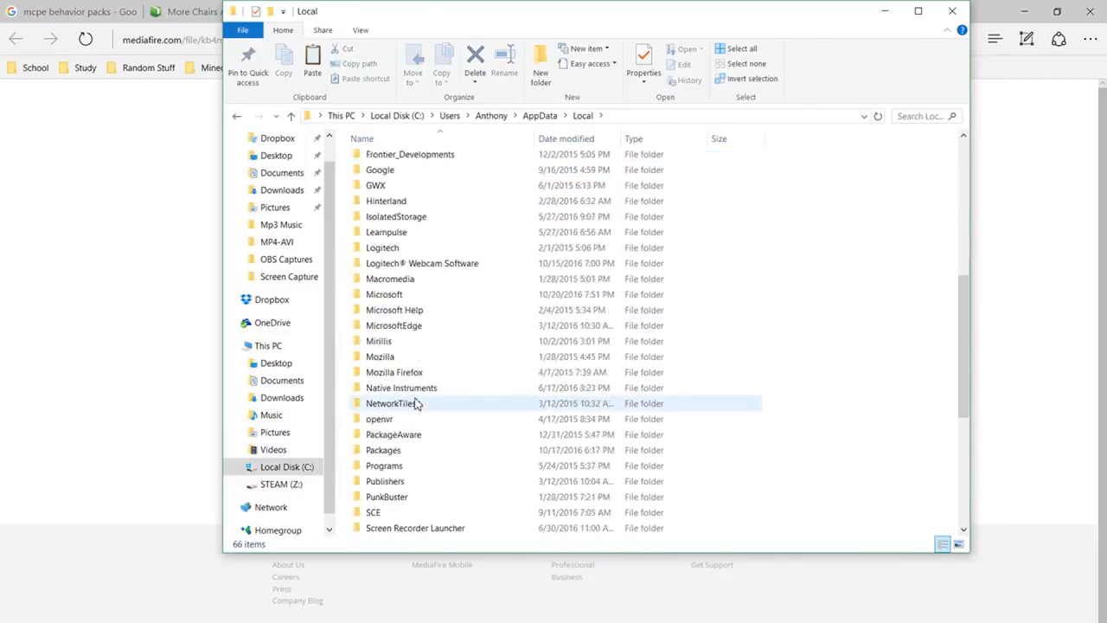
pyautogui.doubleClick(385, 450)
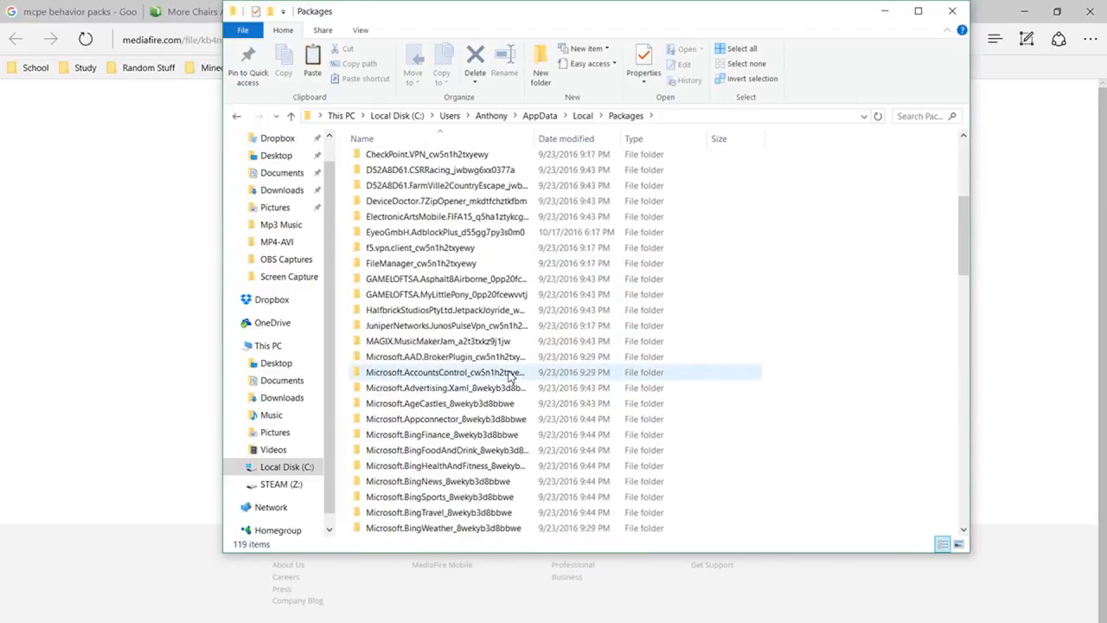
pyautogui.scroll(-3)
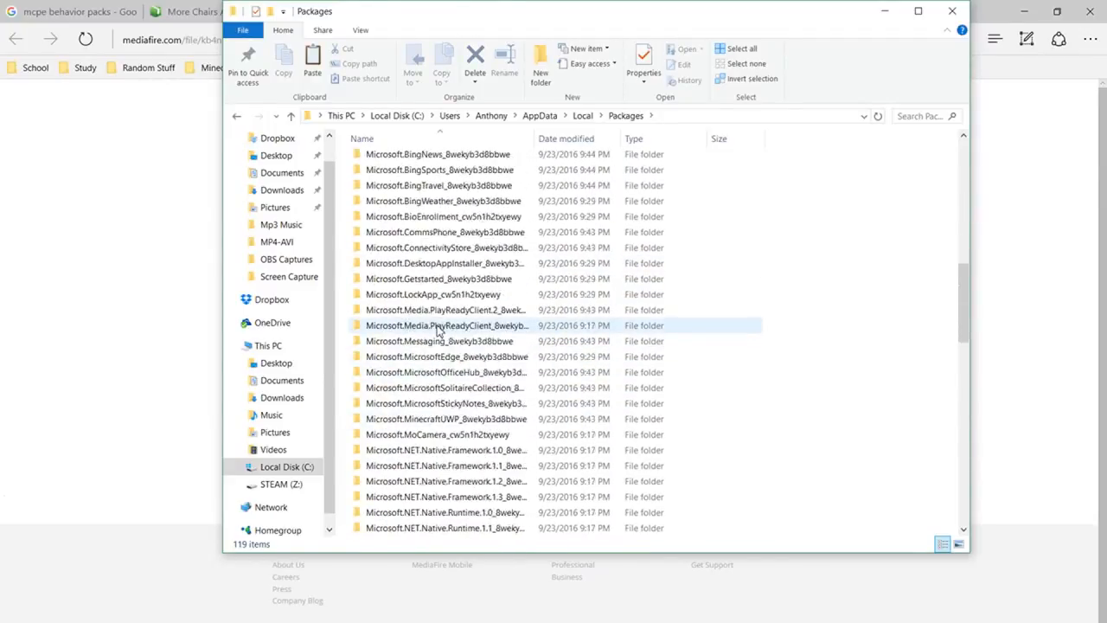
pyautogui.click(442, 372)
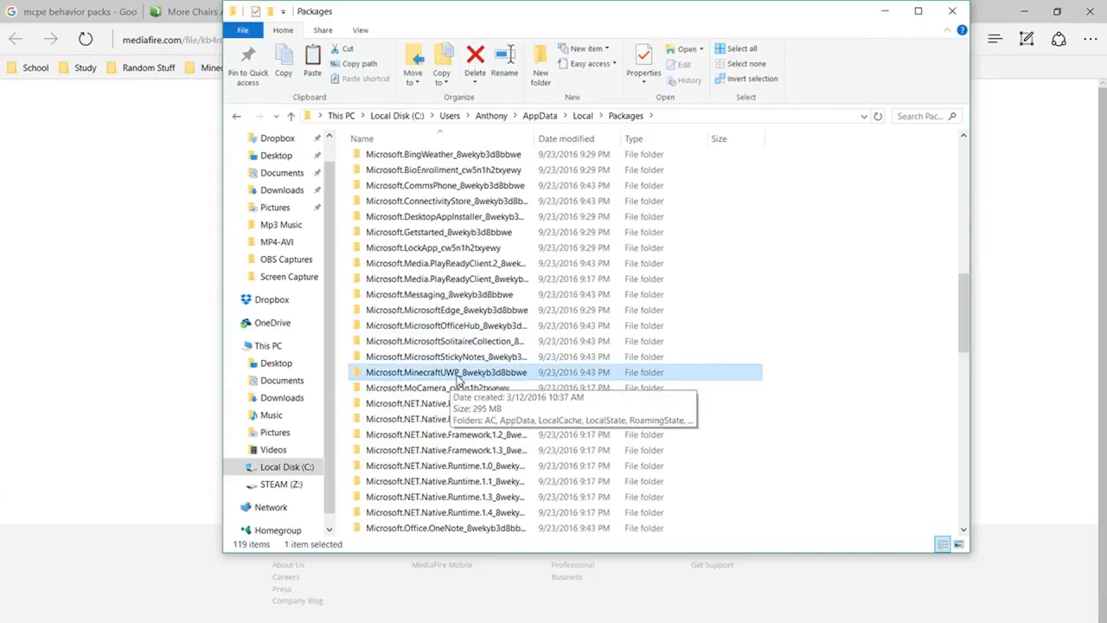
# - Go into MinecraftUWP > LocalState > games > com.mojang and paste the More Chairs zip there
pyautogui.doubleClick(443, 372)
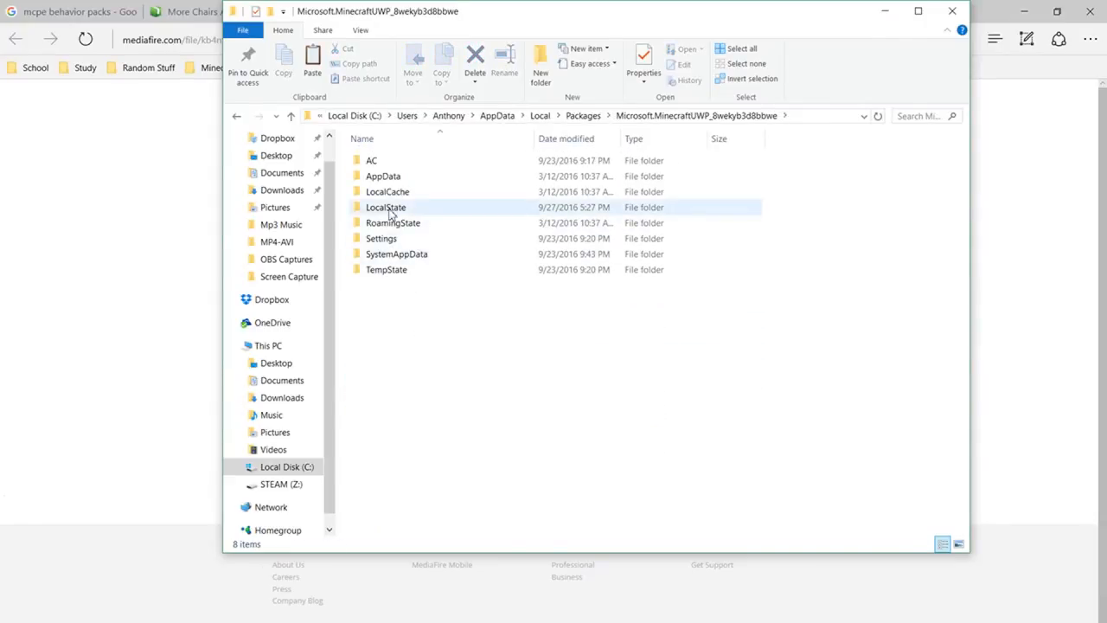
pyautogui.doubleClick(384, 208)
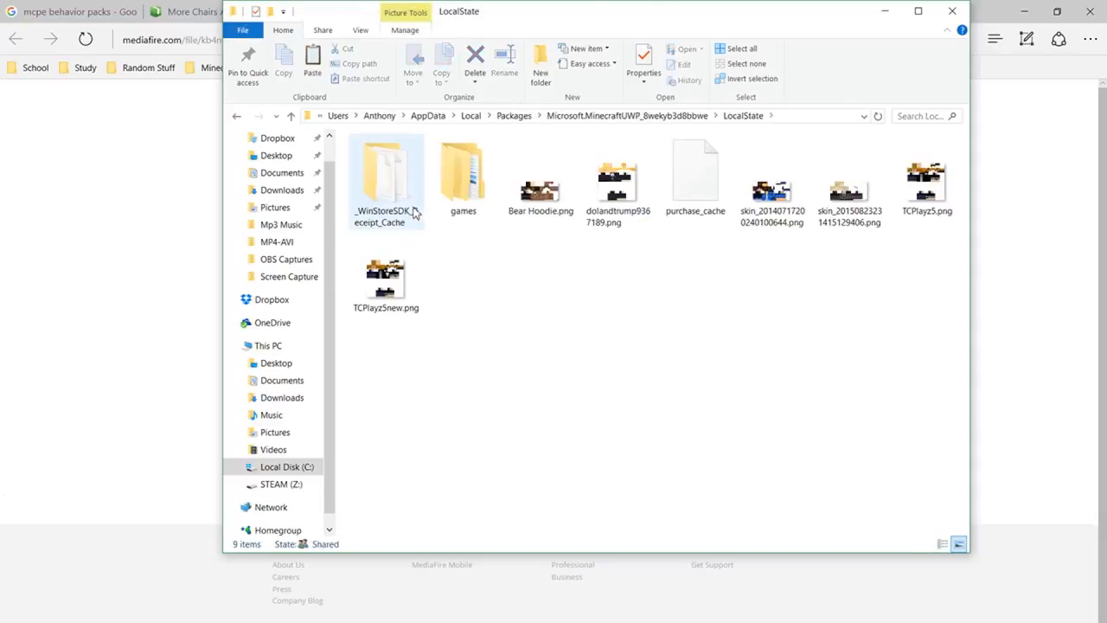
pyautogui.doubleClick(463, 173)
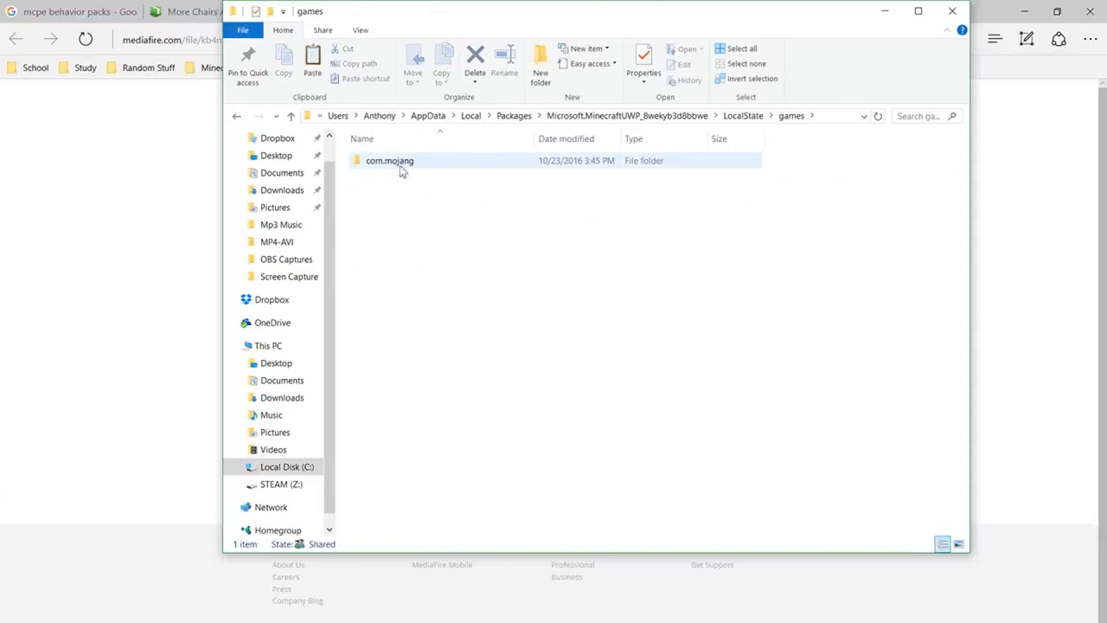
pyautogui.doubleClick(388, 159)
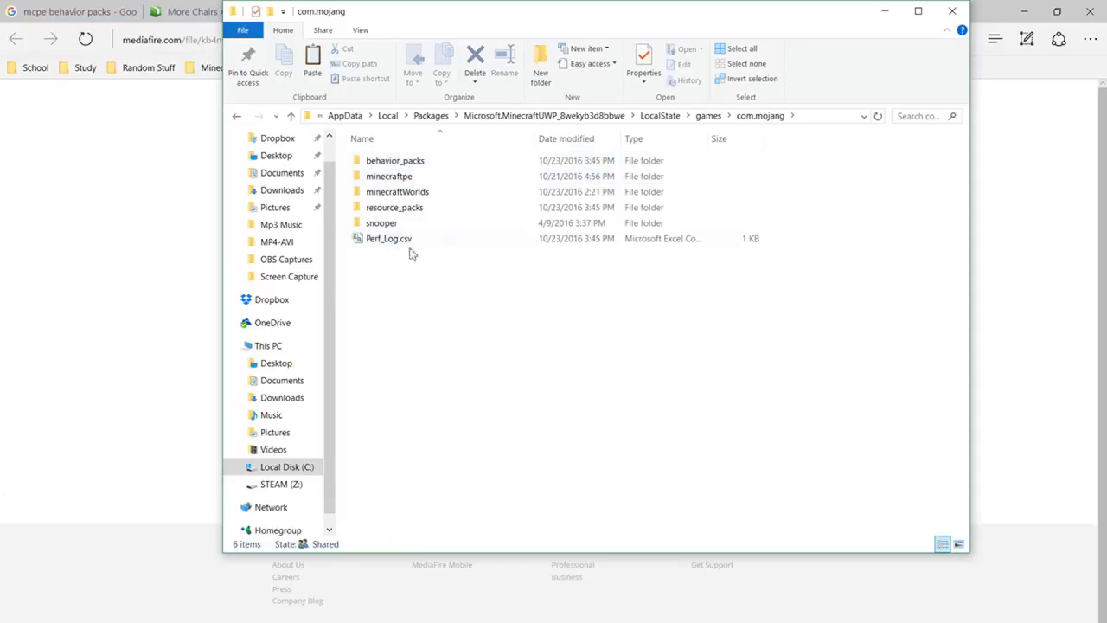
pyautogui.rightClick(411, 252)
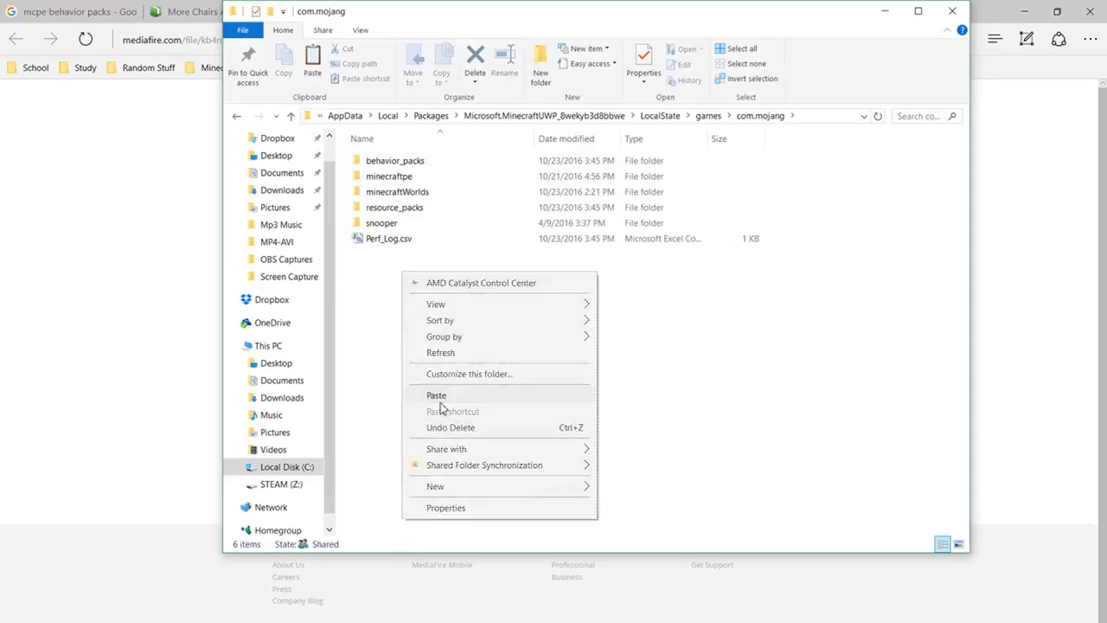
pyautogui.click(436, 394)
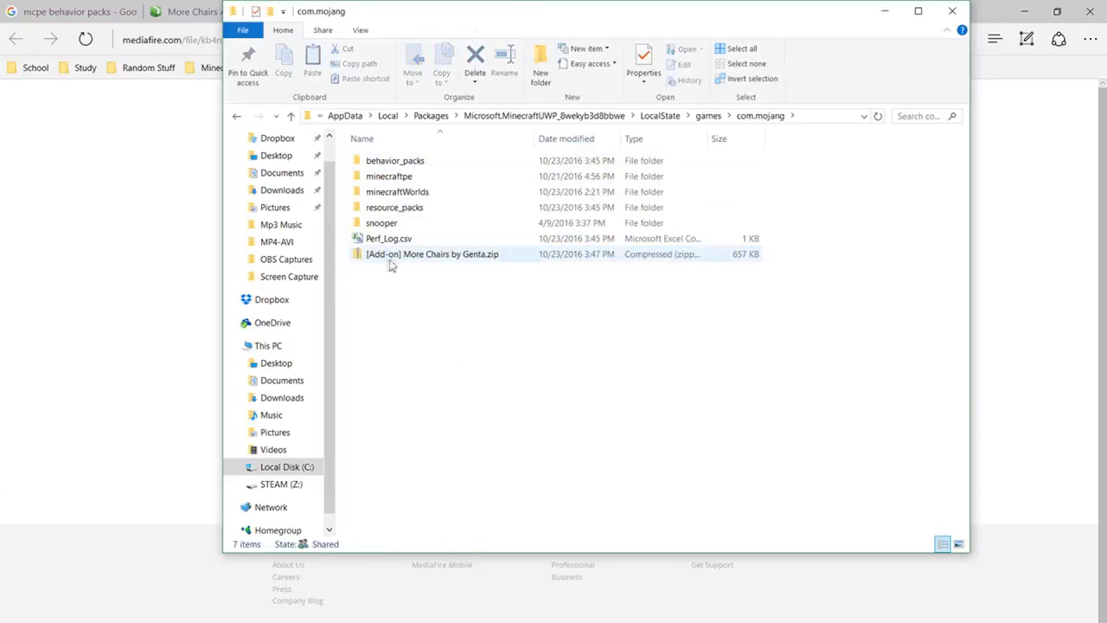
pyautogui.click(432, 253)
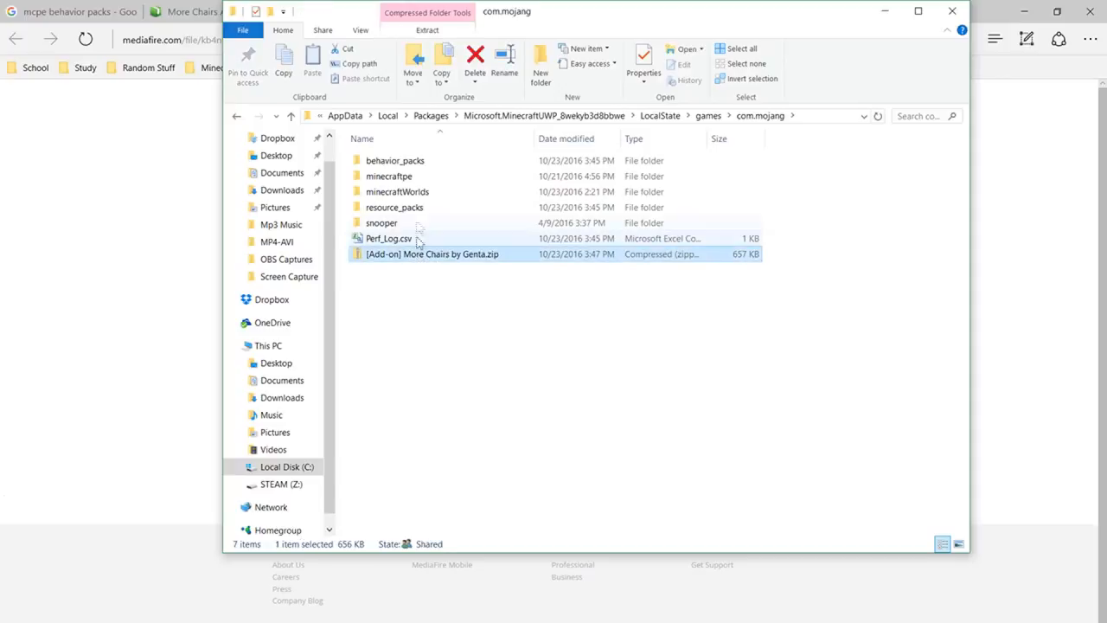
# - Extract the More Chairs zip into the suggested com.mojang subfolder and view its Behavior pack and Textures folders
pyautogui.click(425, 30)
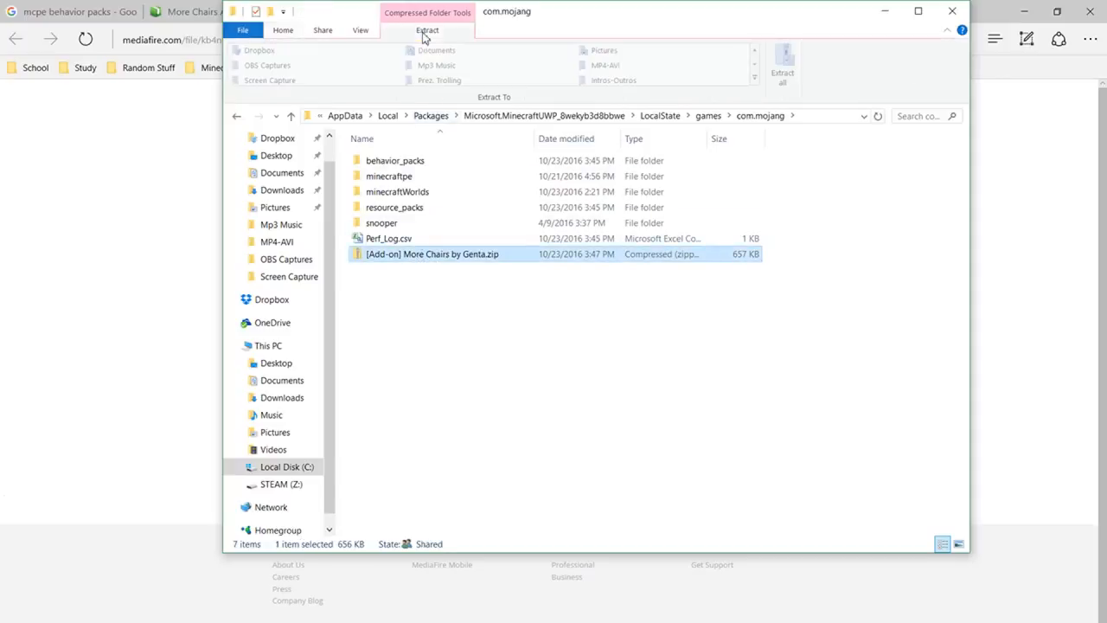
pyautogui.click(782, 66)
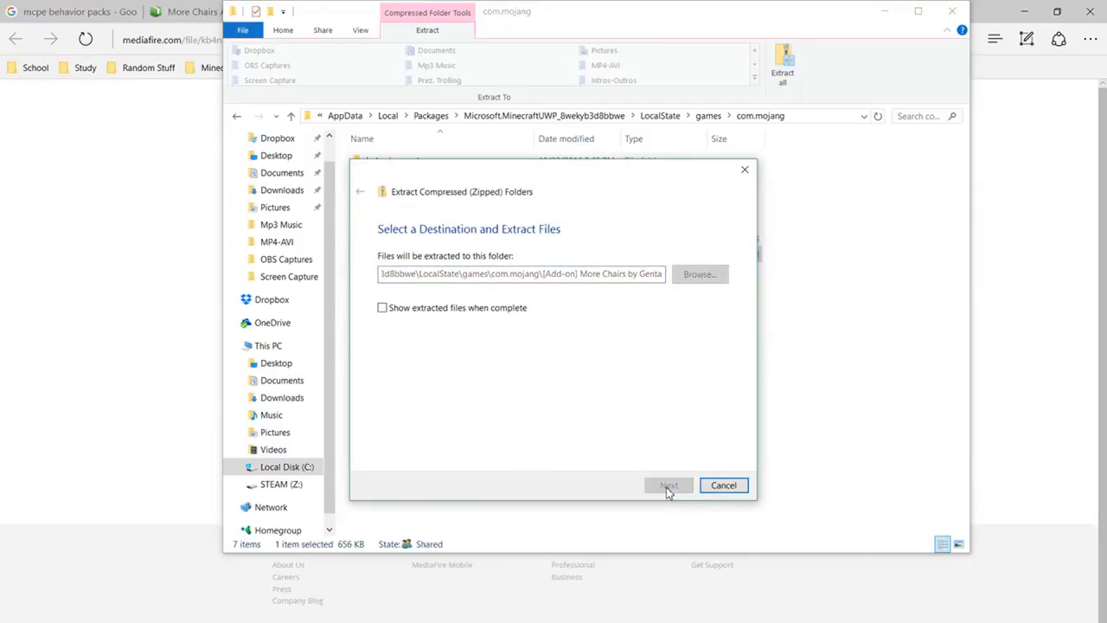
pyautogui.click(668, 485)
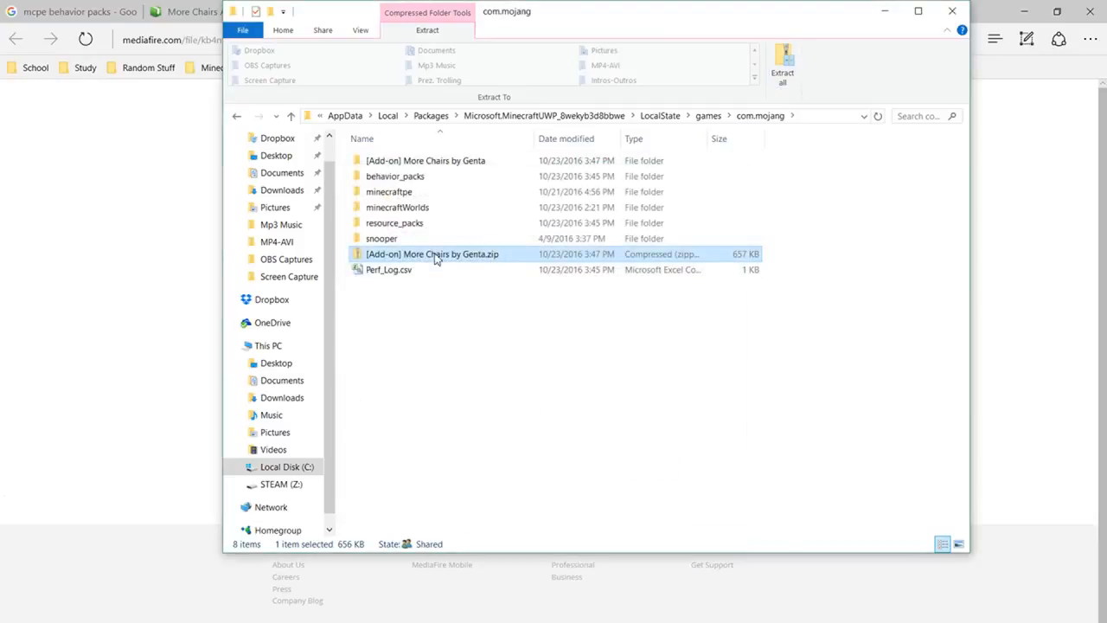
pyautogui.doubleClick(433, 253)
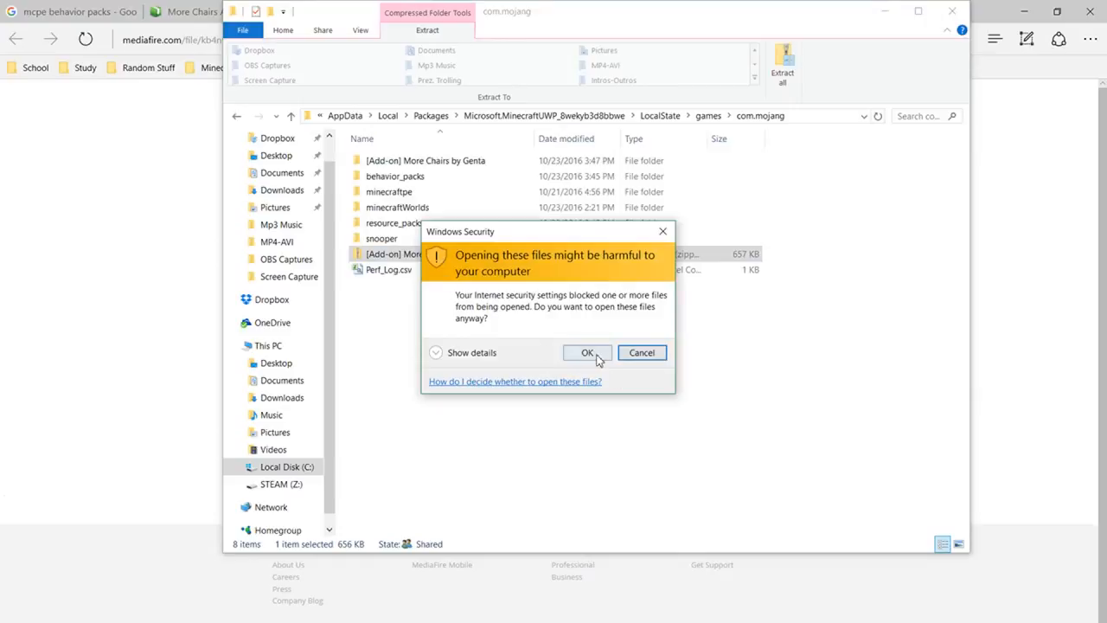
pyautogui.click(588, 353)
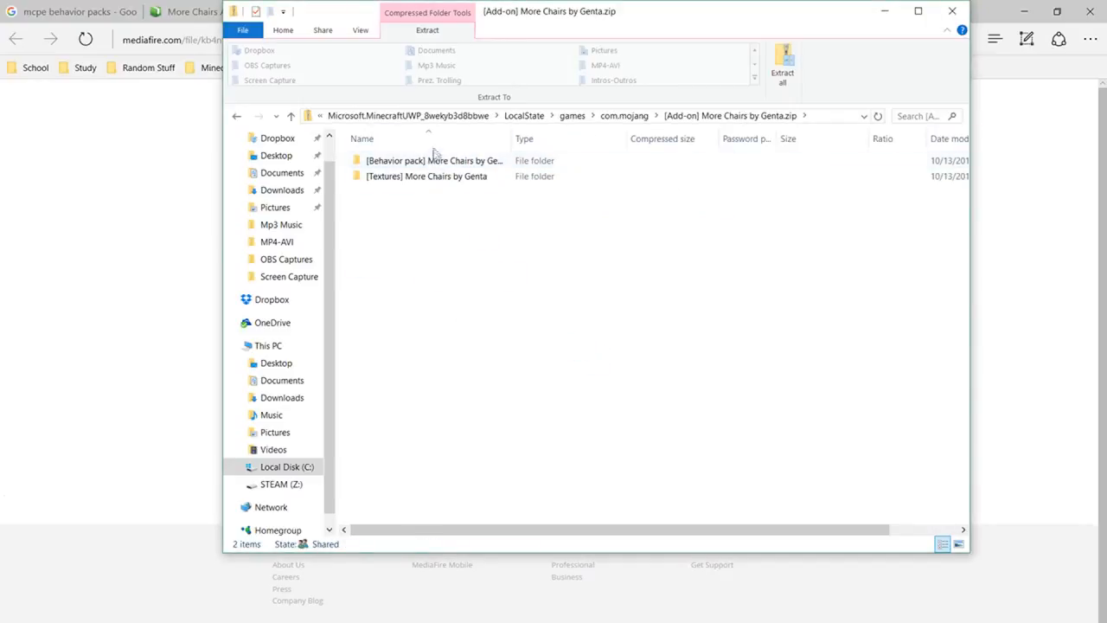
# - Copy the Behavior pack and Textures More Chairs folders out of the zip into com.mojang
pyautogui.press('ctrl+a')
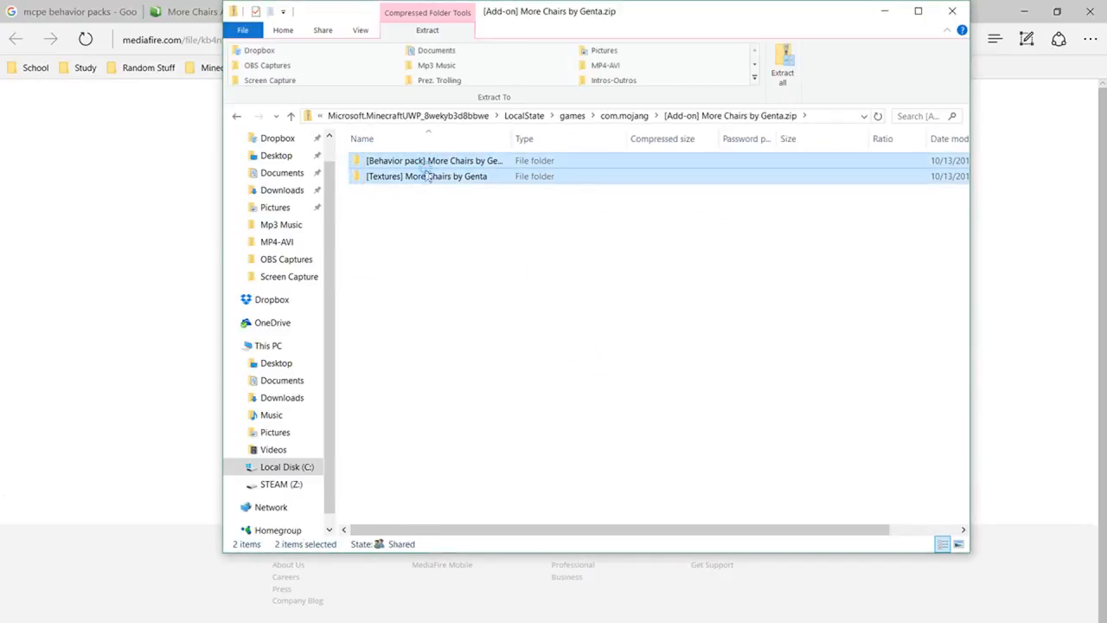
pyautogui.rightClick(453, 177)
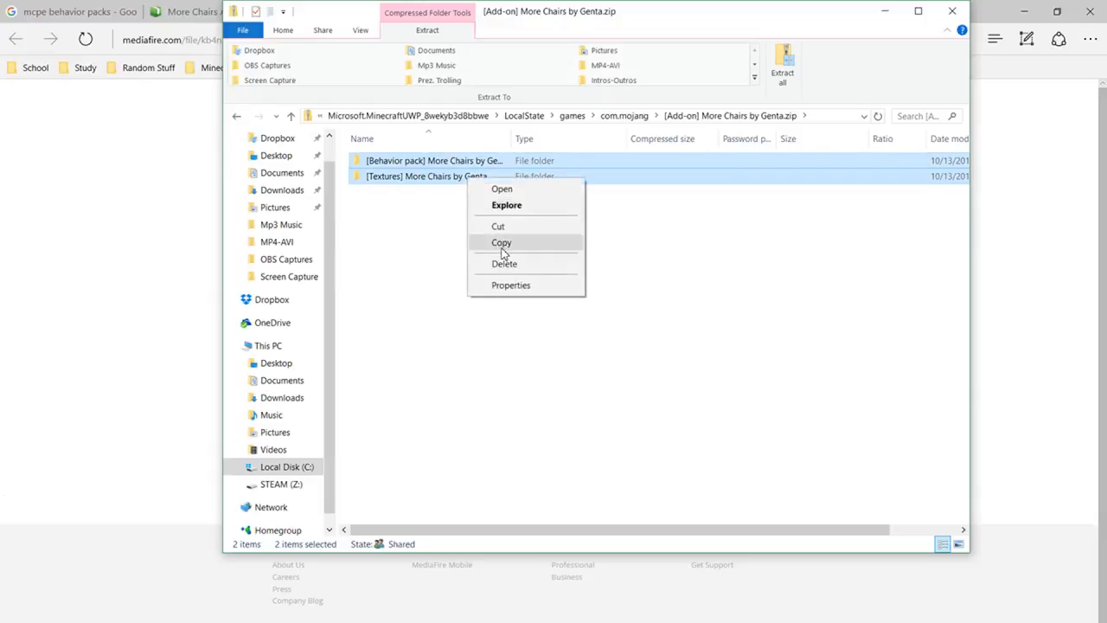
pyautogui.click(502, 242)
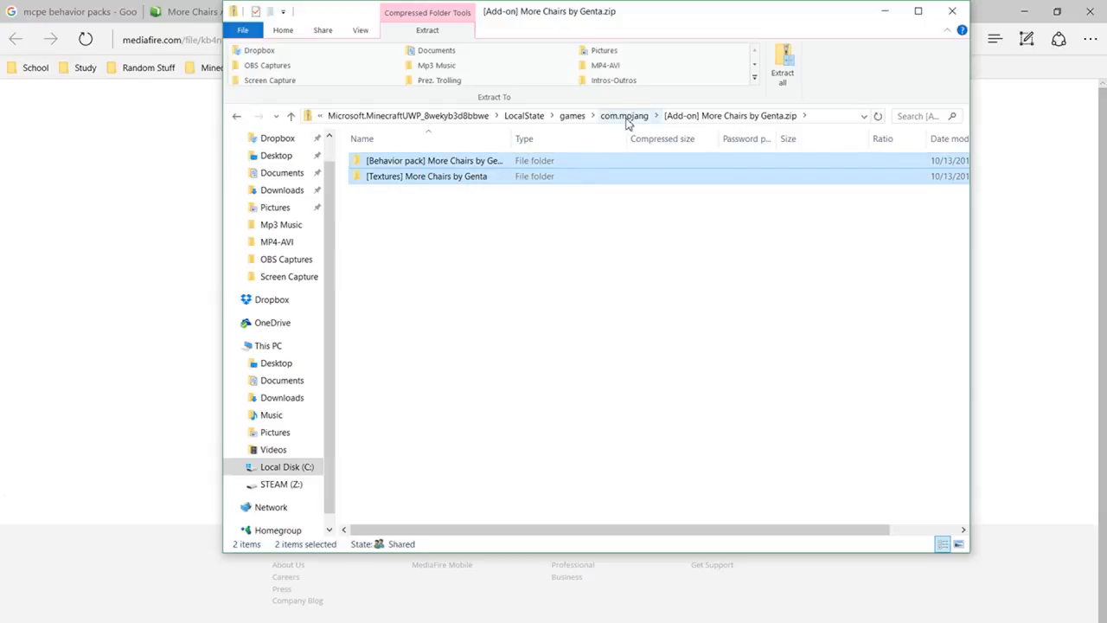
pyautogui.click(625, 114)
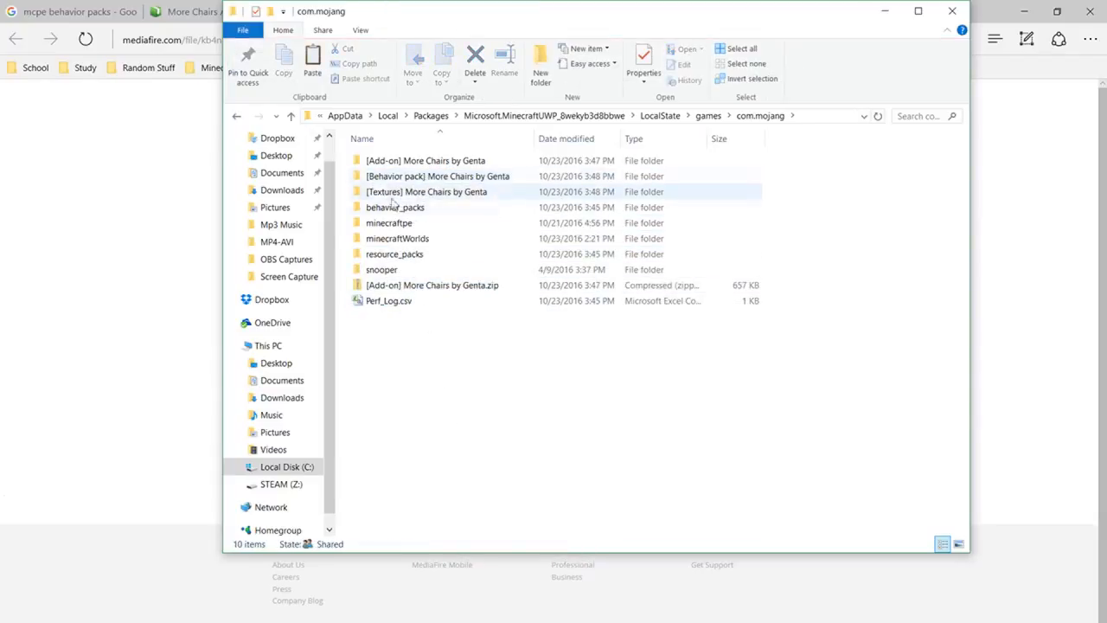
# - Move the Behavior pack More Chairs folder into behavior_packs, allowing the transfer and file replacement
pyautogui.click(436, 177)
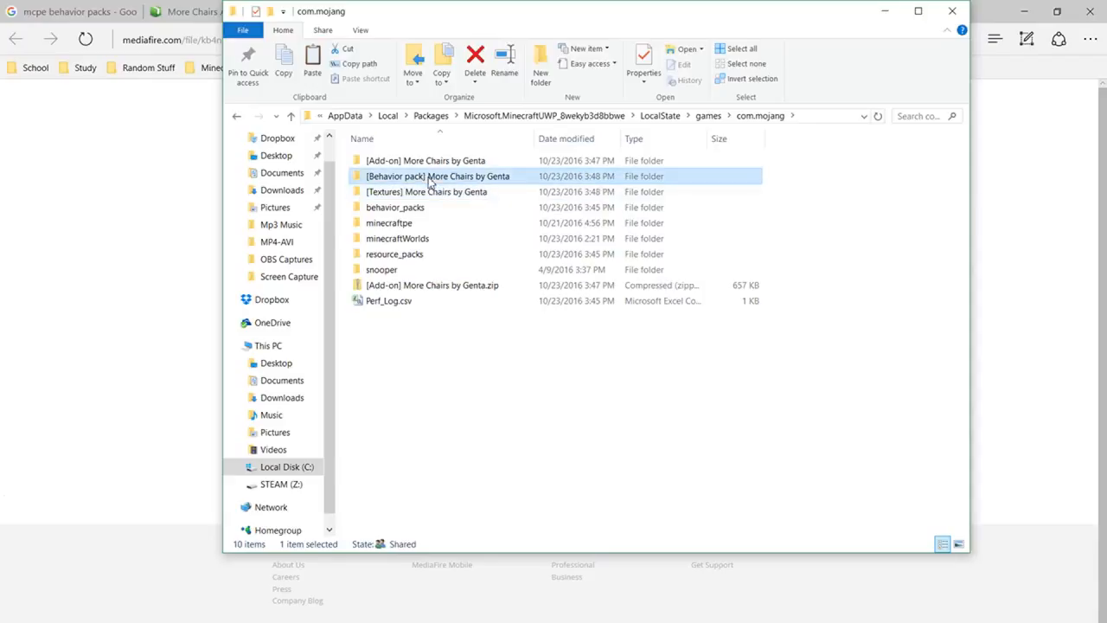
pyautogui.moveTo(429, 178)
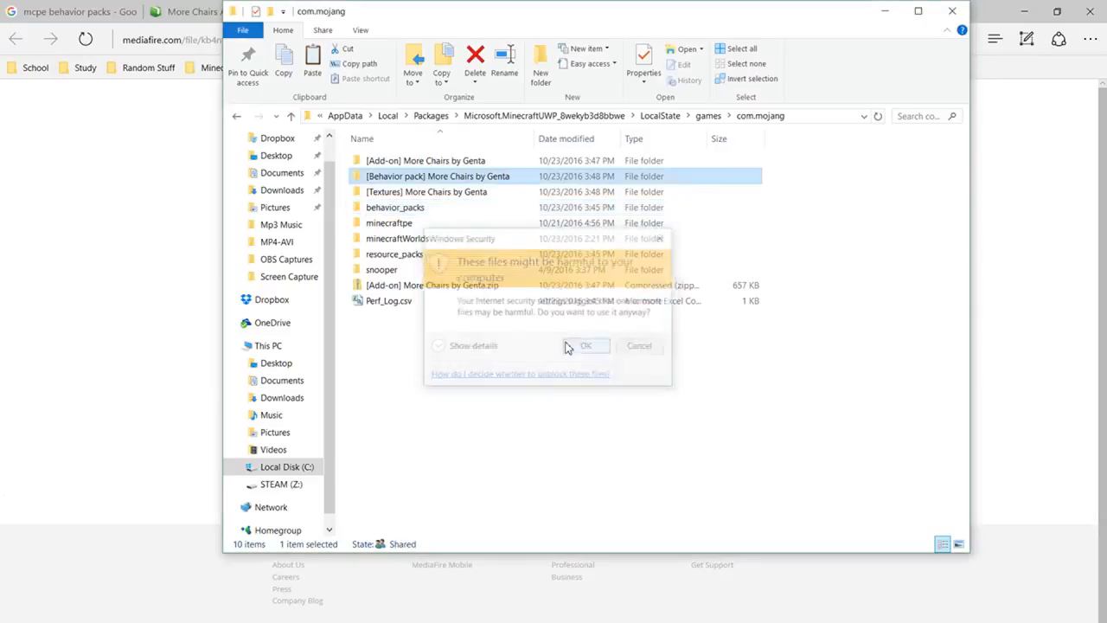
pyautogui.click(584, 346)
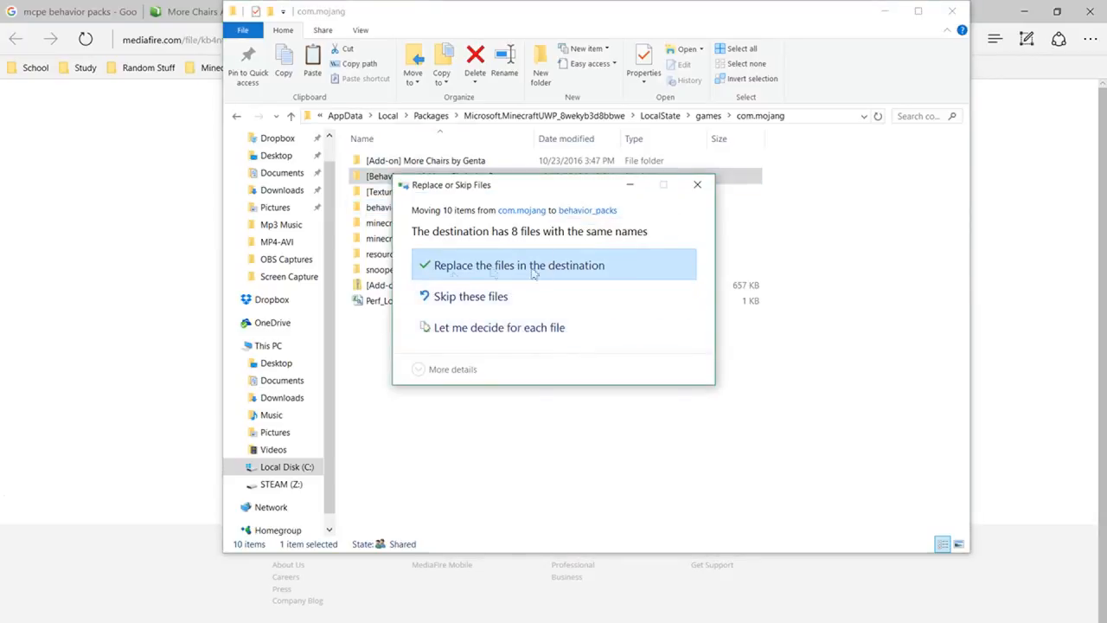
pyautogui.moveTo(520, 350)
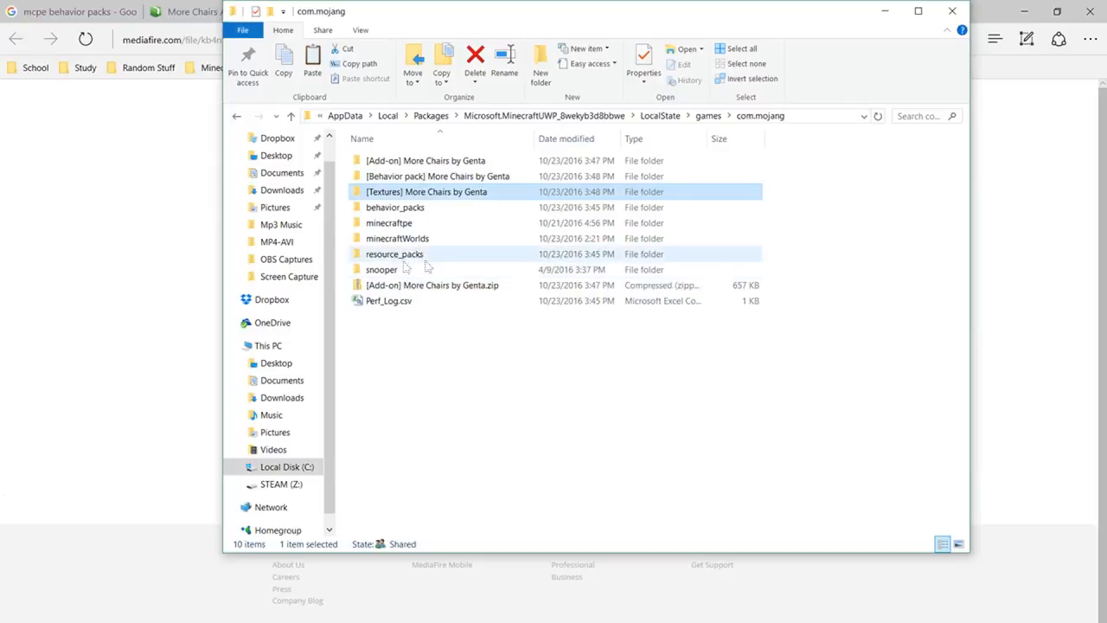
pyautogui.moveTo(410, 258)
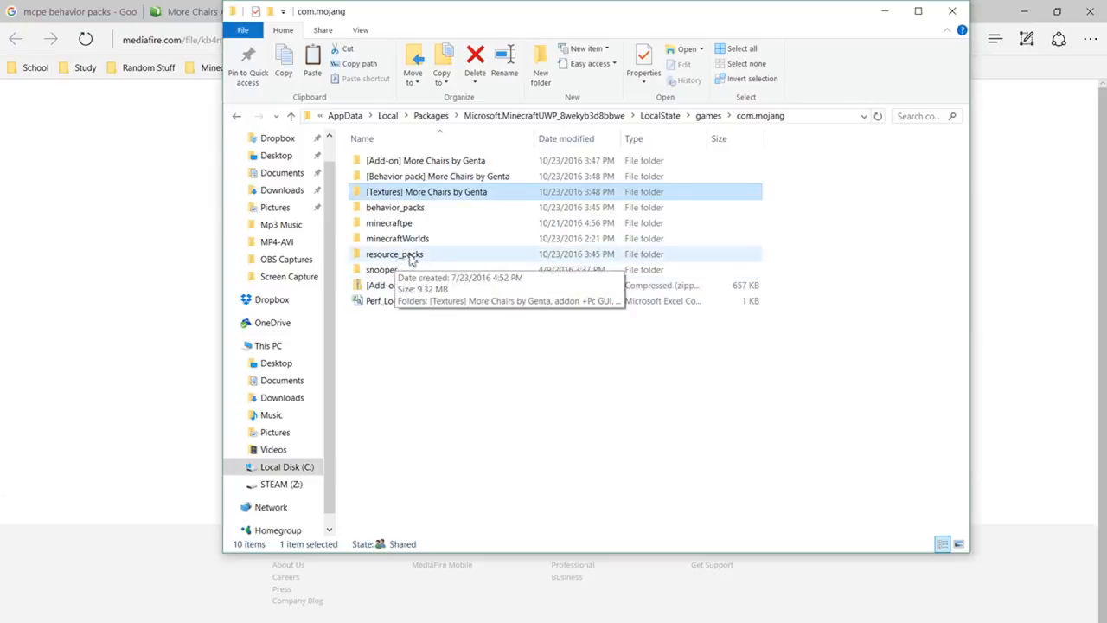
pyautogui.moveTo(401, 263)
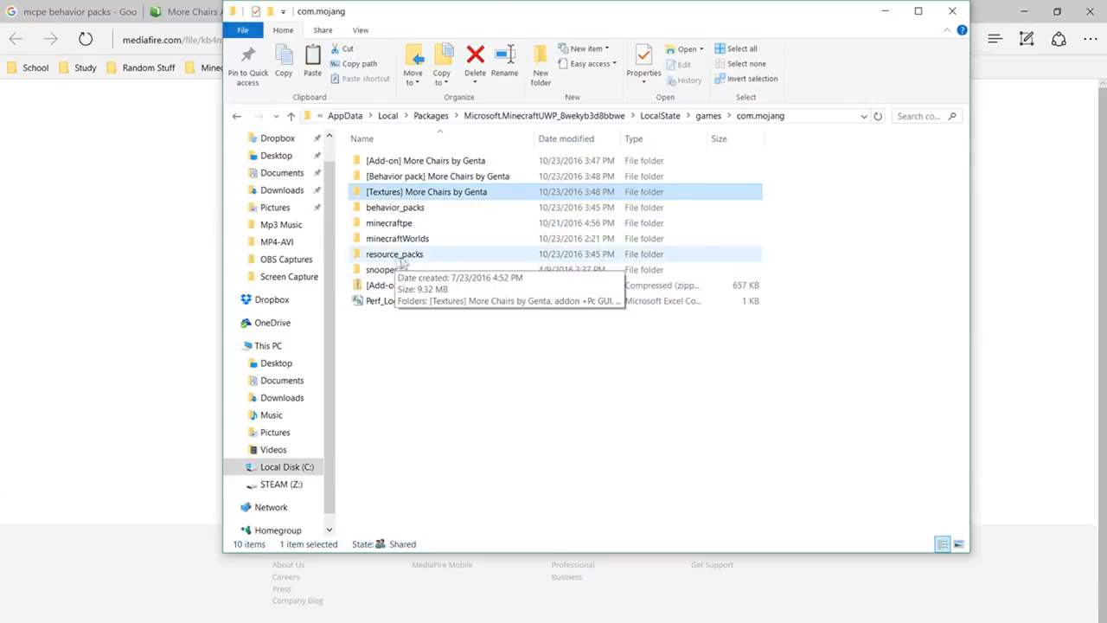
pyautogui.moveTo(419, 197)
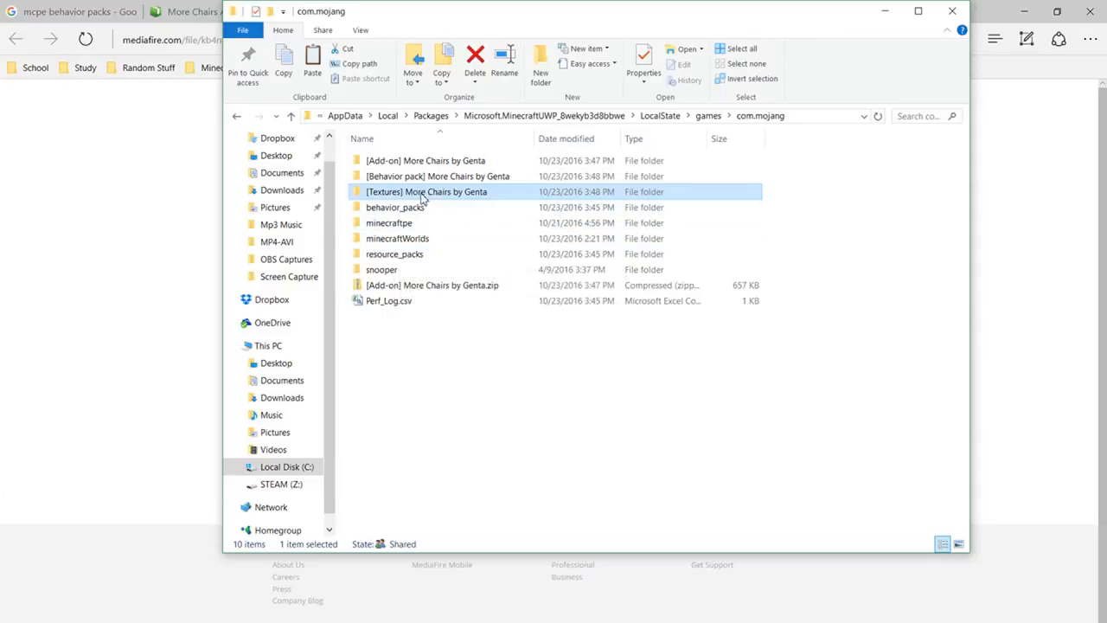
pyautogui.moveTo(415, 249)
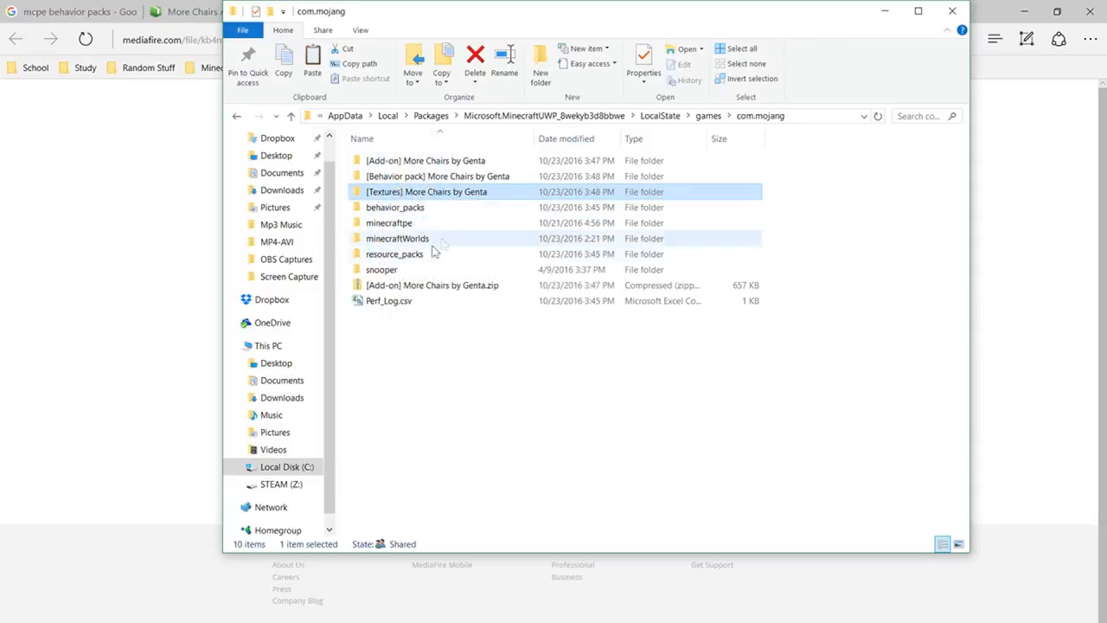
pyautogui.moveTo(413, 190)
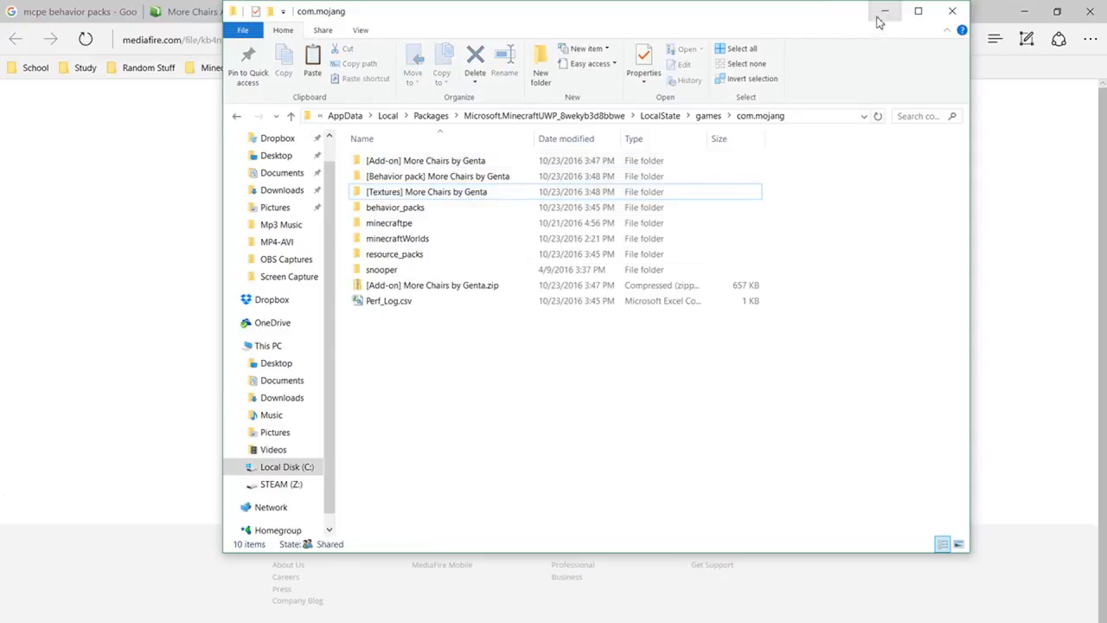
# - Minimize File Explorer, launch Minecraft from the desktop and show the saved worlds list
pyautogui.click(886, 10)
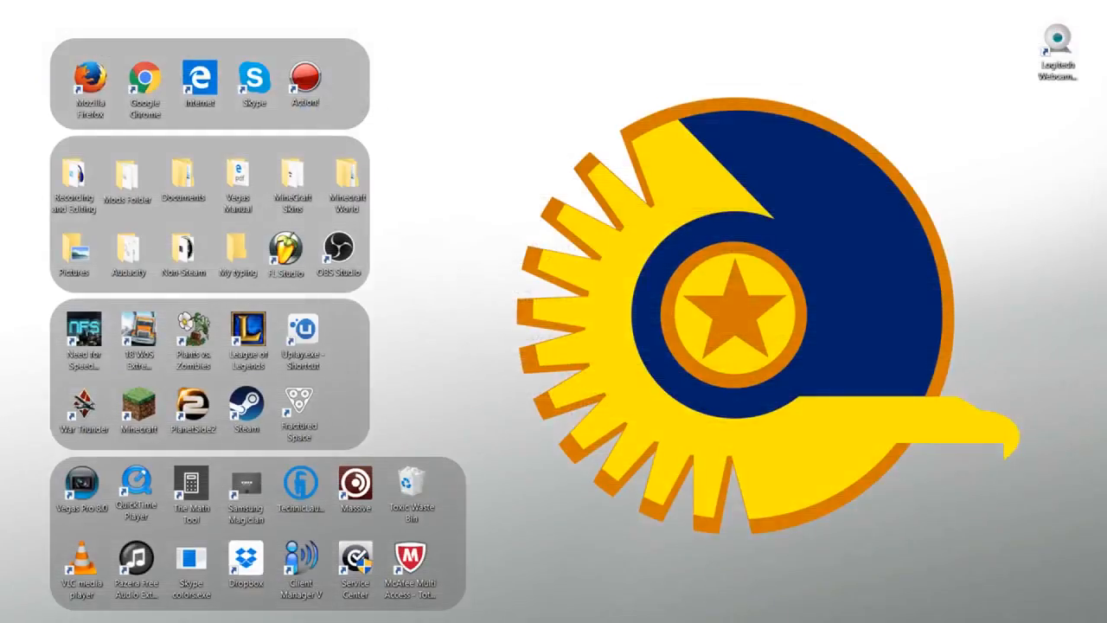
pyautogui.doubleClick(139, 408)
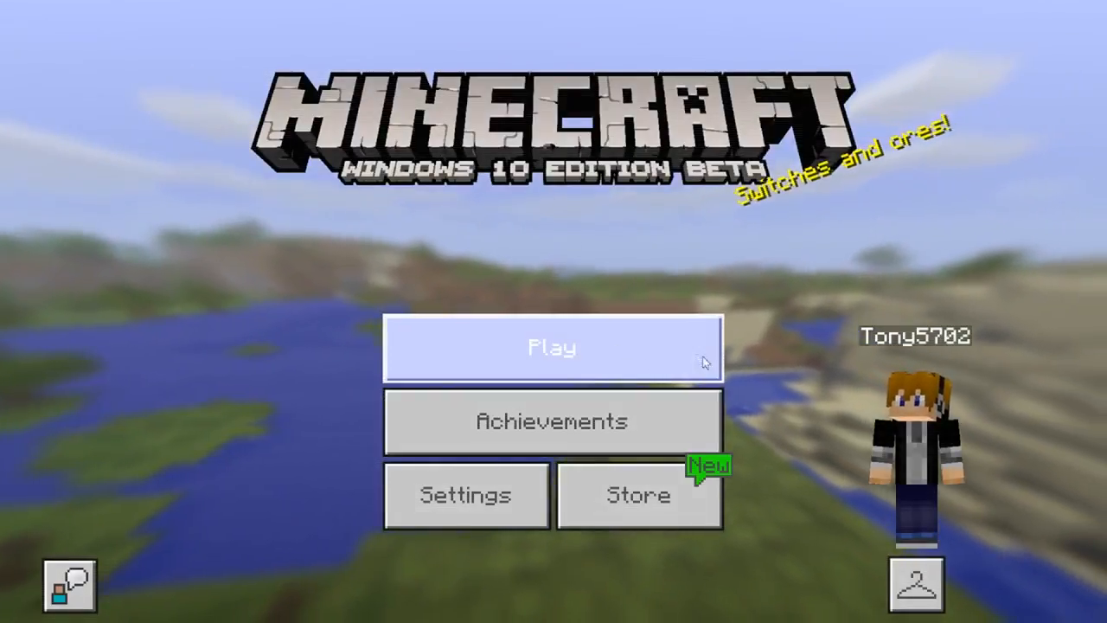
pyautogui.click(553, 347)
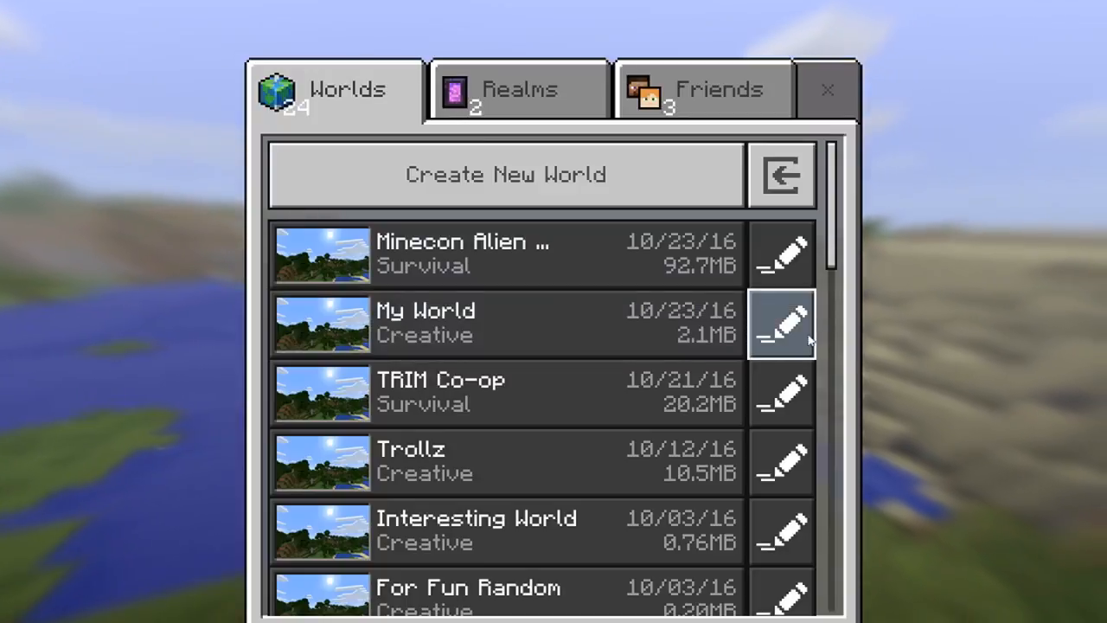
# - In My World's settings, review the Behavior Packs and Resource Packs to activate More Chairs
pyautogui.click(784, 322)
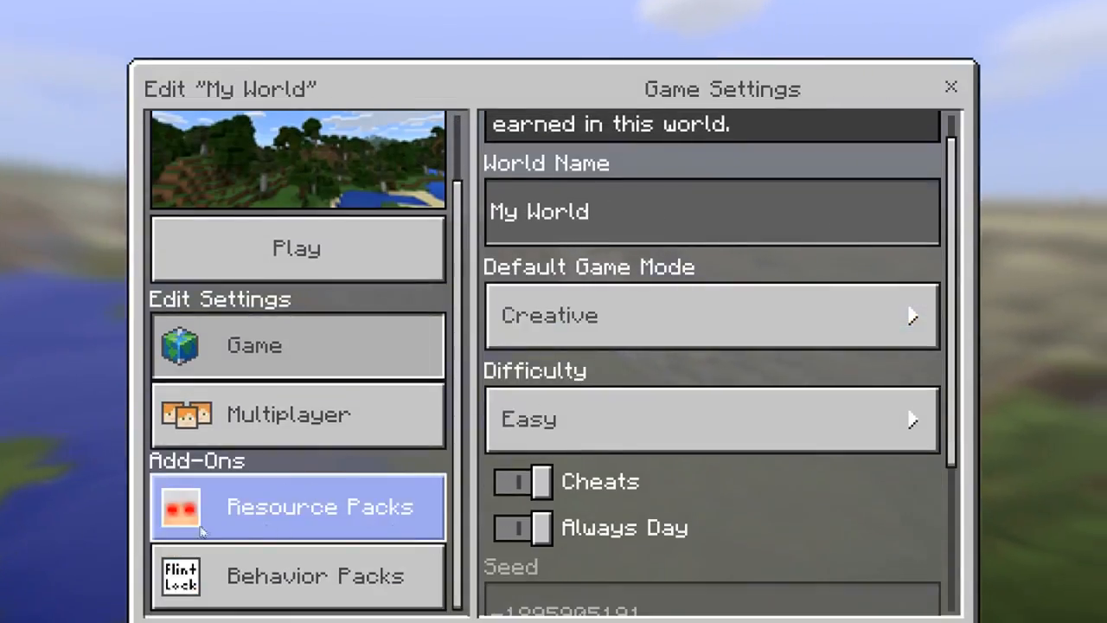
pyautogui.click(297, 576)
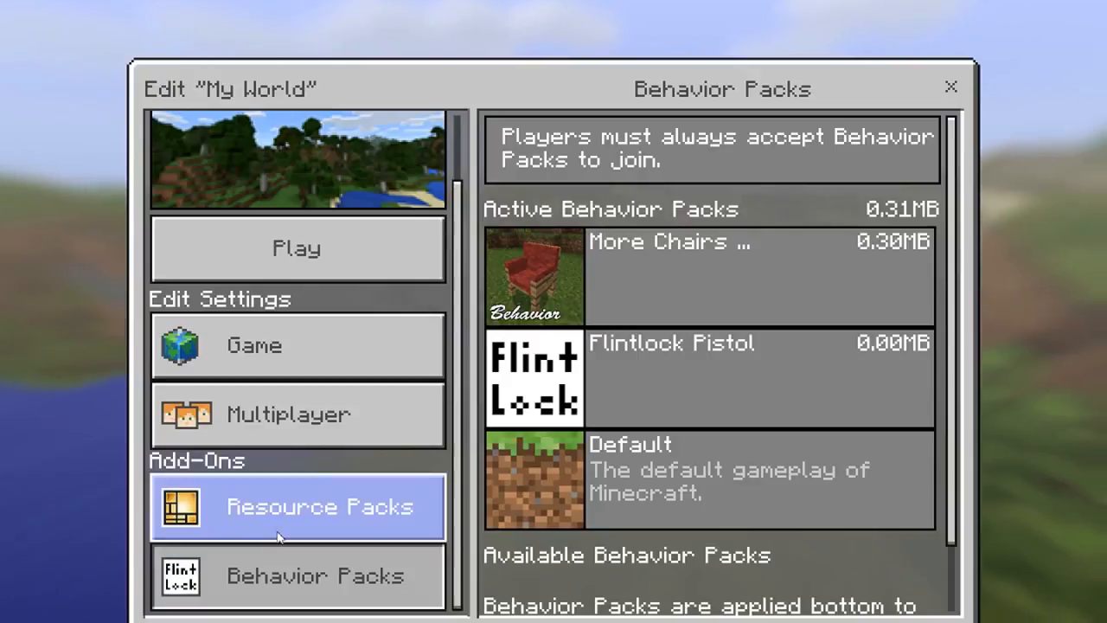
pyautogui.click(297, 505)
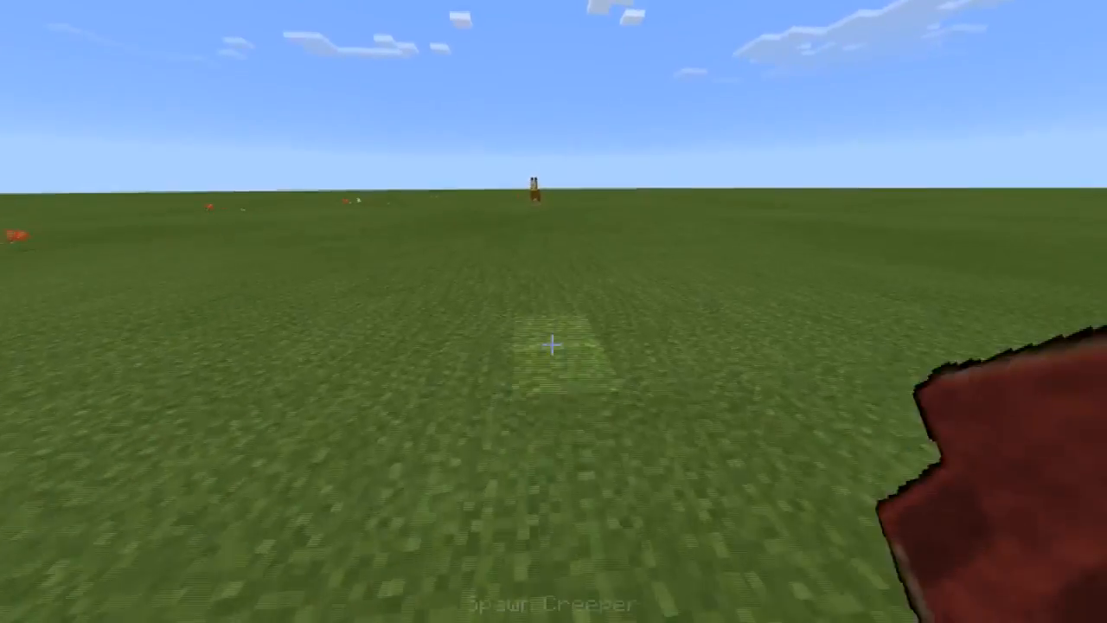
# - Search the creative inventory for 'spa' to list spawn eggs including the chair spawn items
pyautogui.press('e')
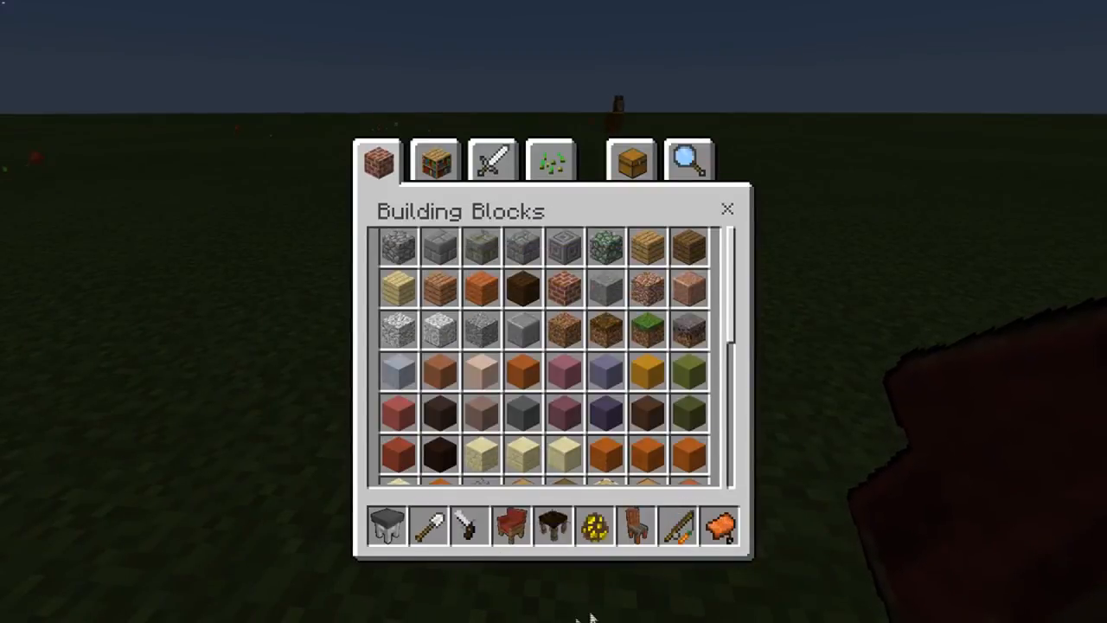
pyautogui.click(692, 159)
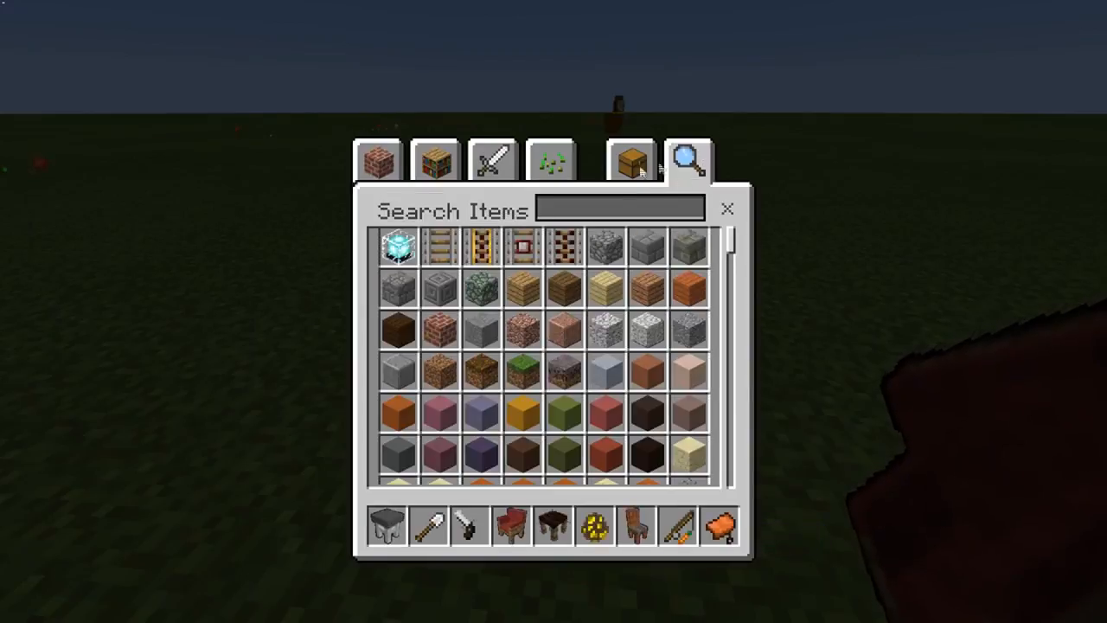
pyautogui.write('spa')
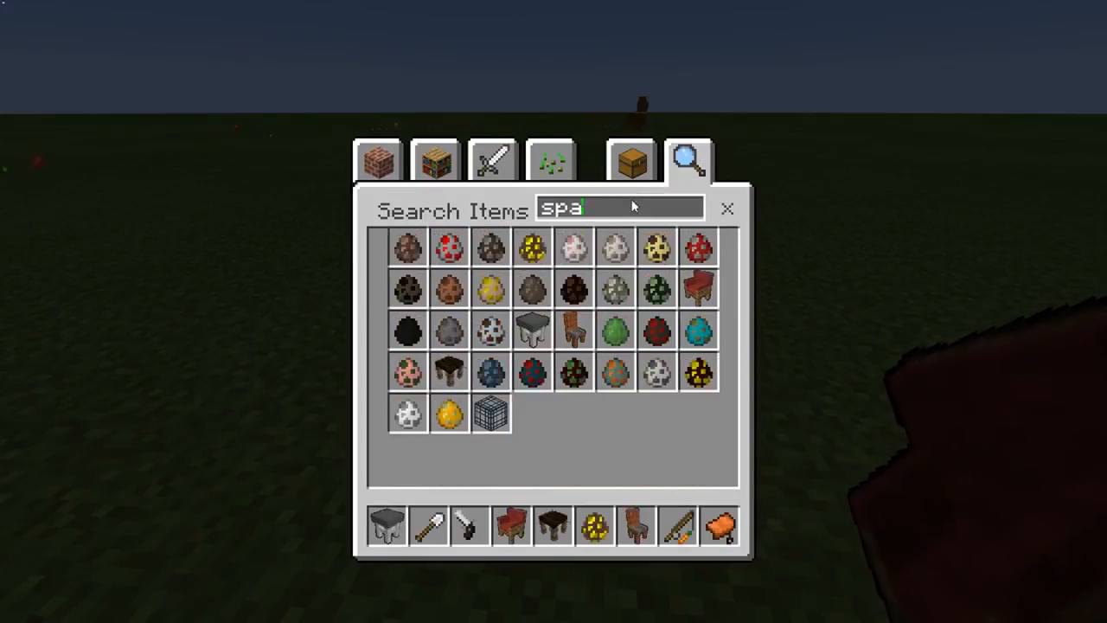